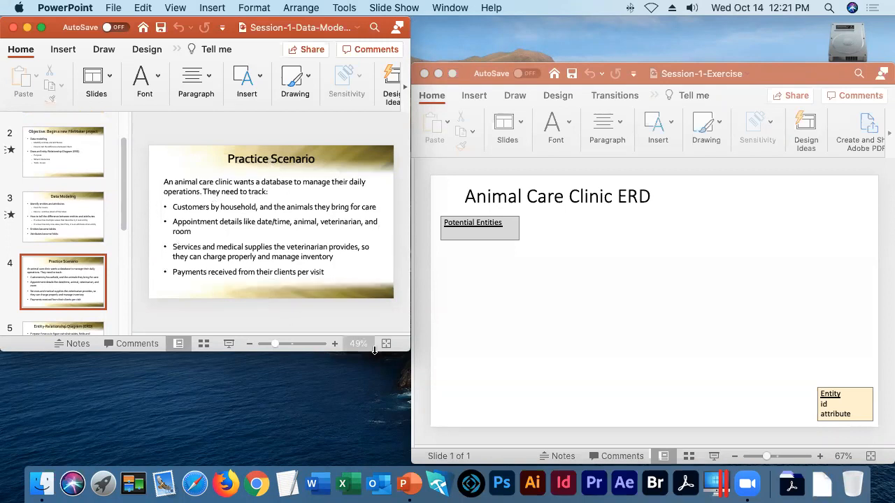
mouse_move(414, 359)
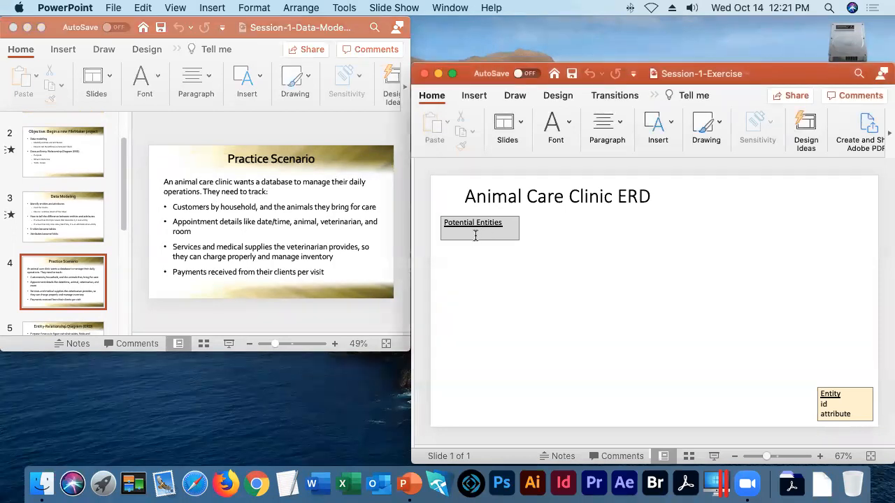
Step: Place the cursor on the empty line below the Potential Entities heading
left_click(480, 228)
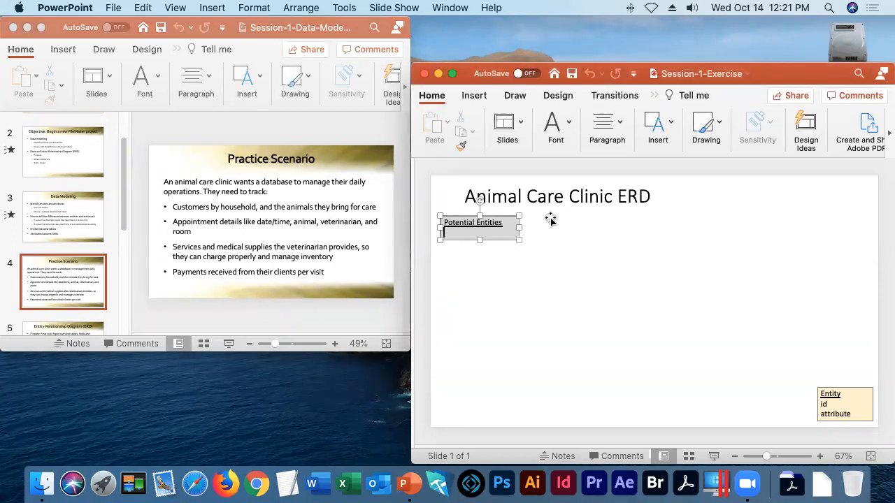
mouse_move(518, 266)
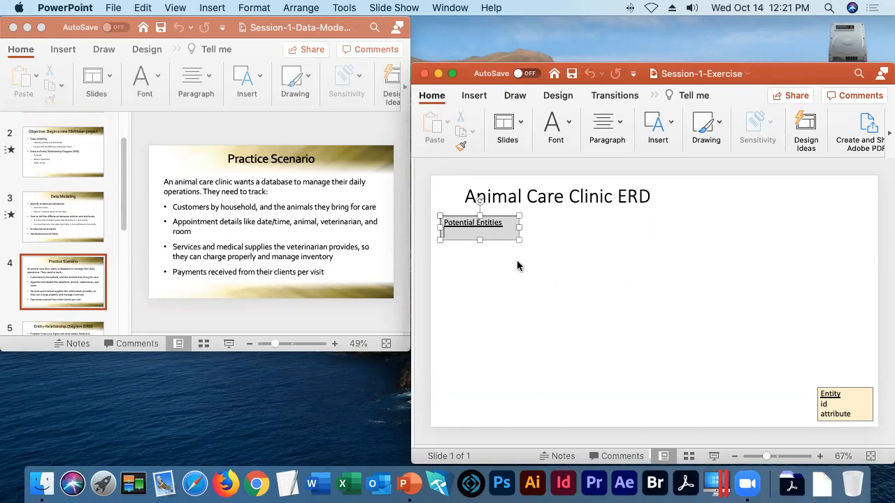
mouse_move(574, 288)
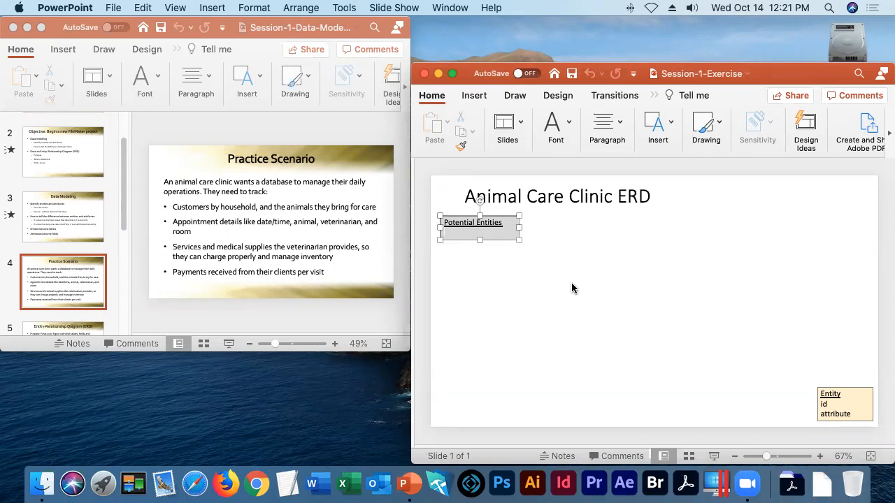
mouse_move(539, 287)
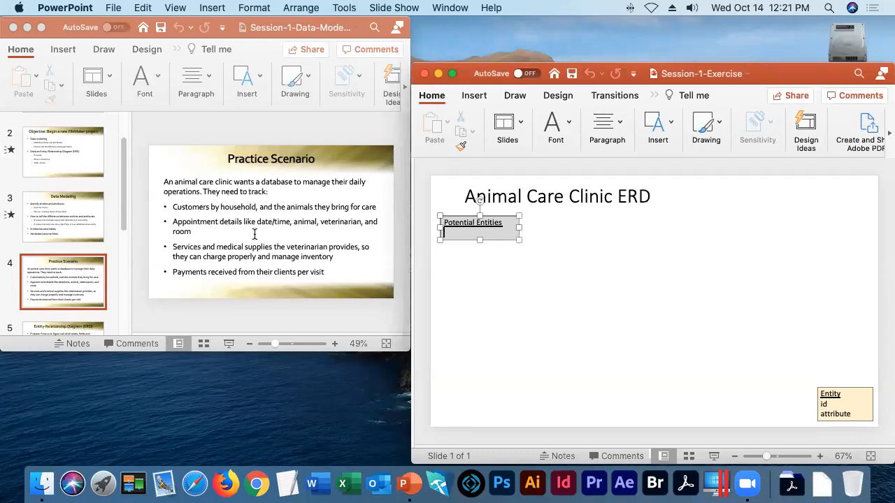
mouse_move(547, 264)
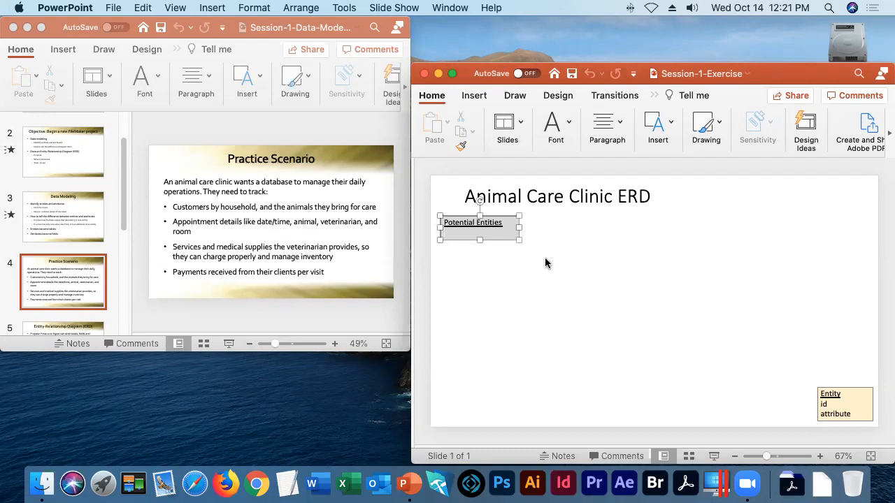
Step: Enter Customer, Animal and Veterinarian as separate lines, fixing typos along the way
type("Customer")
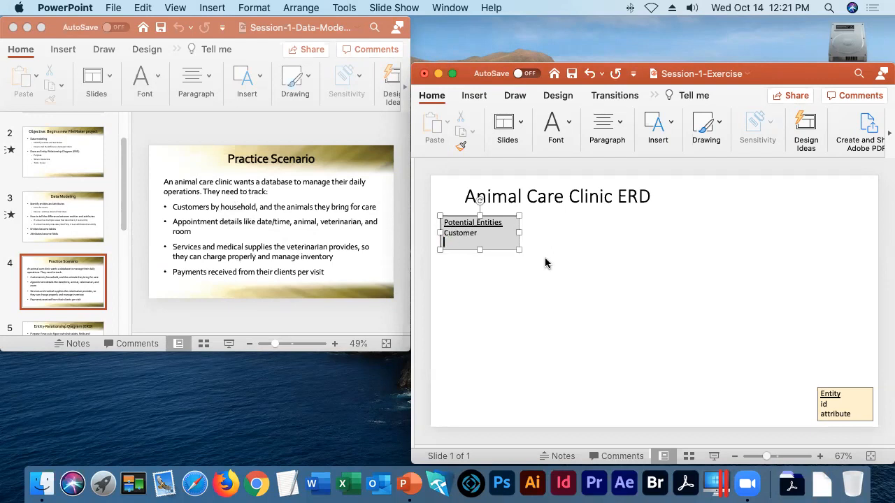
type("anu")
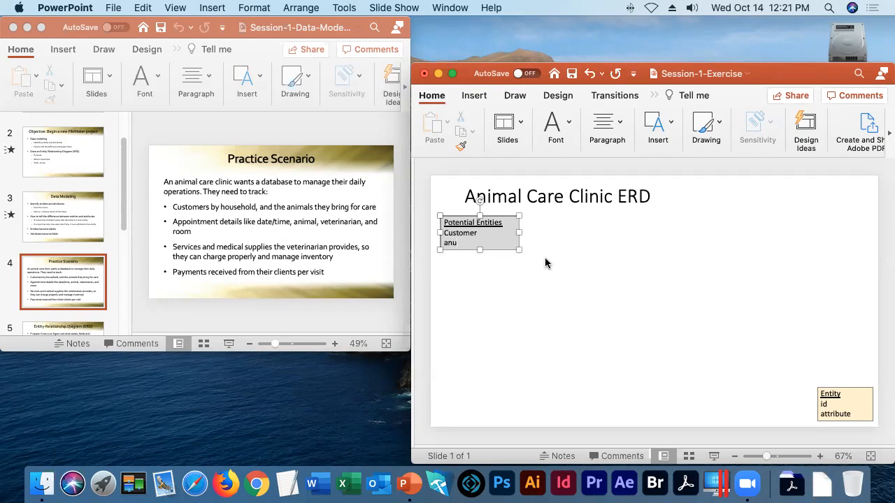
type("Animal")
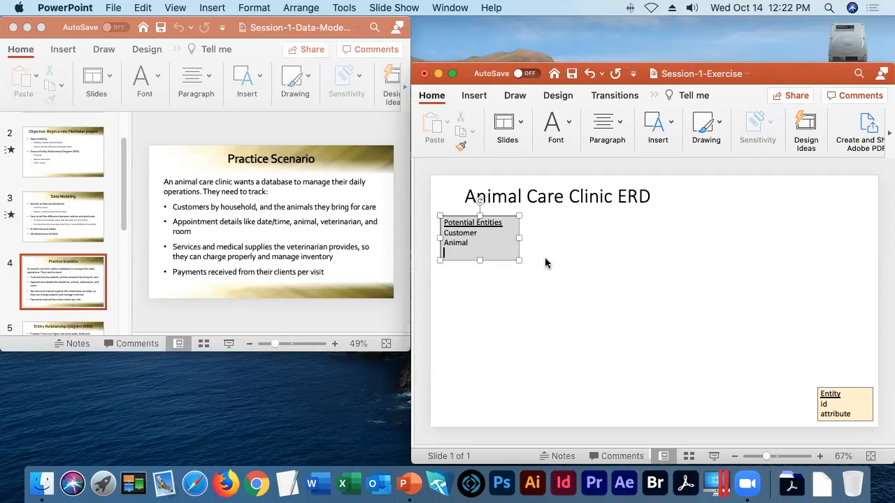
type("vet")
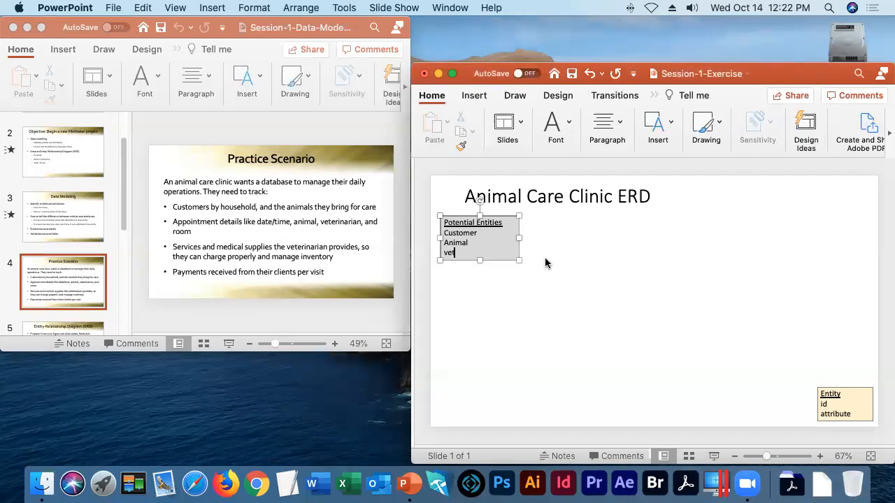
type("erii")
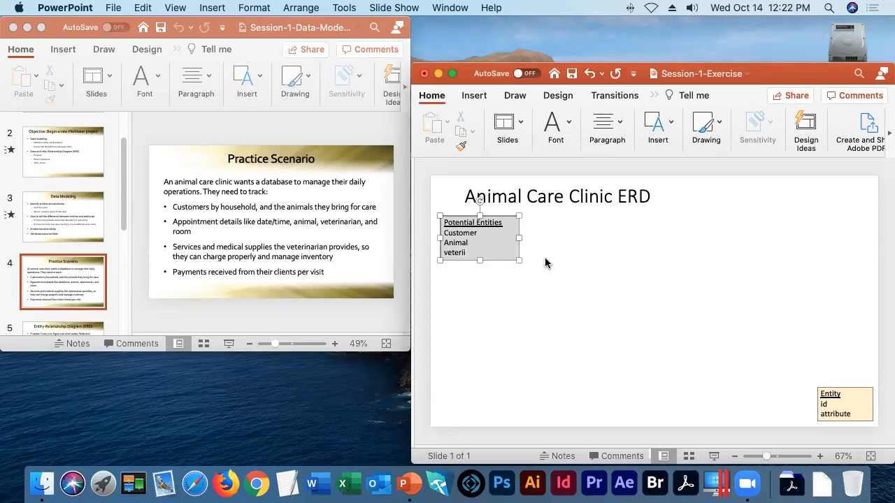
type("in")
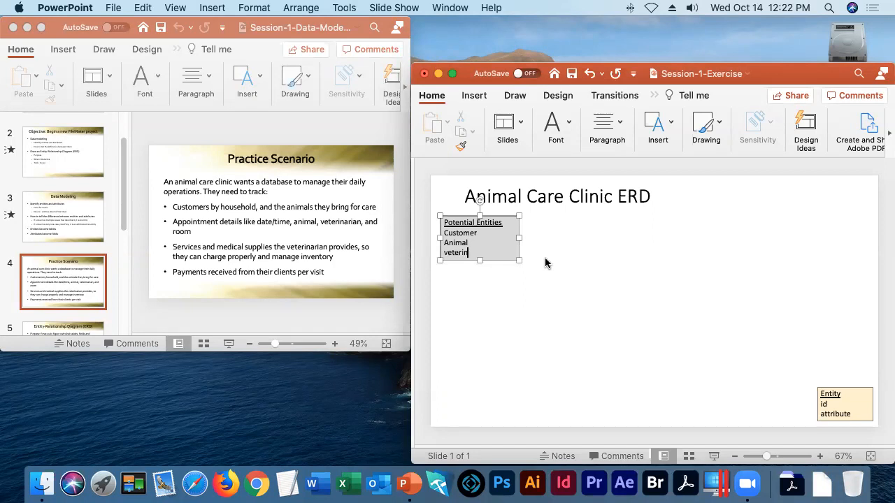
type("arian")
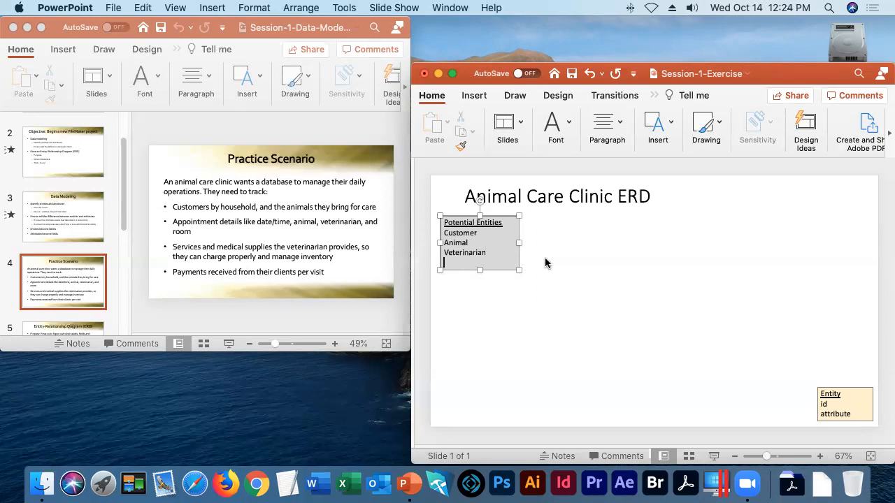
Step: Add Visit, Room, Service and Supplies as new lines below Veterinarian
type("A")
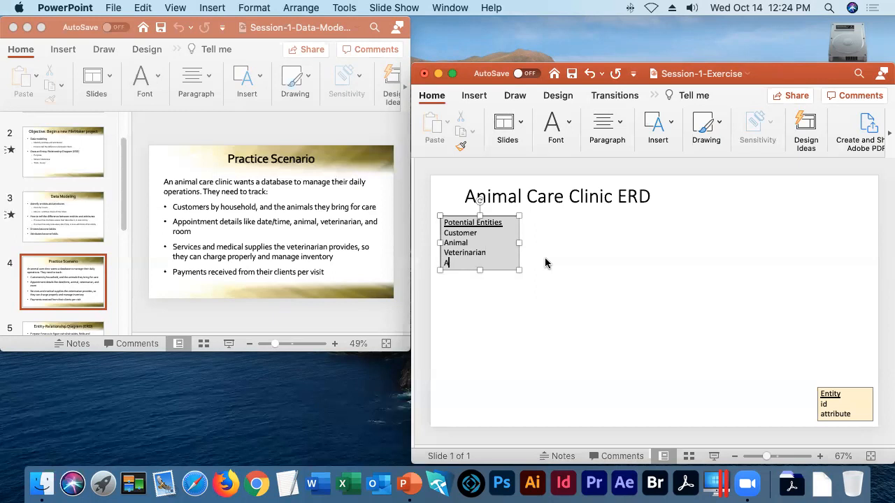
type("Visit")
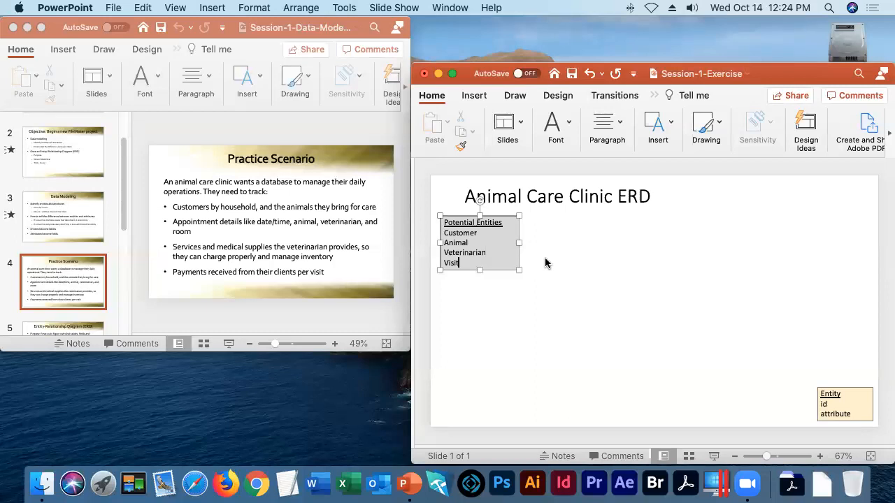
key("Return")
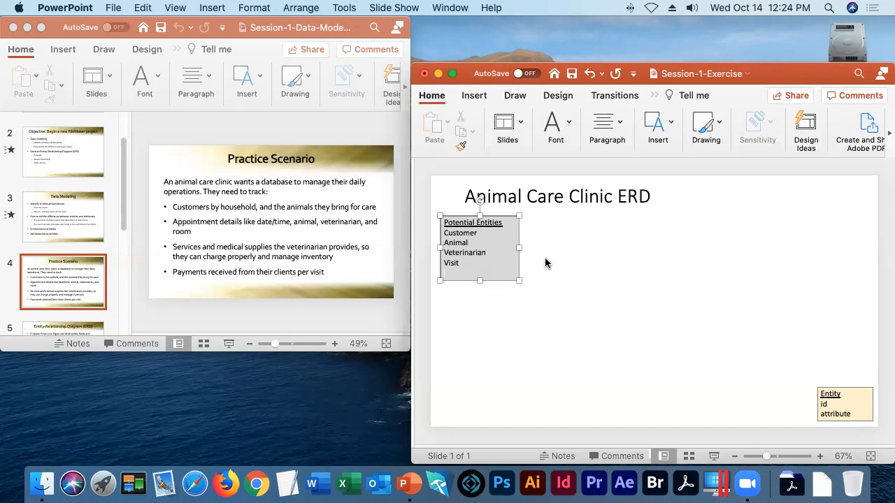
type("Room")
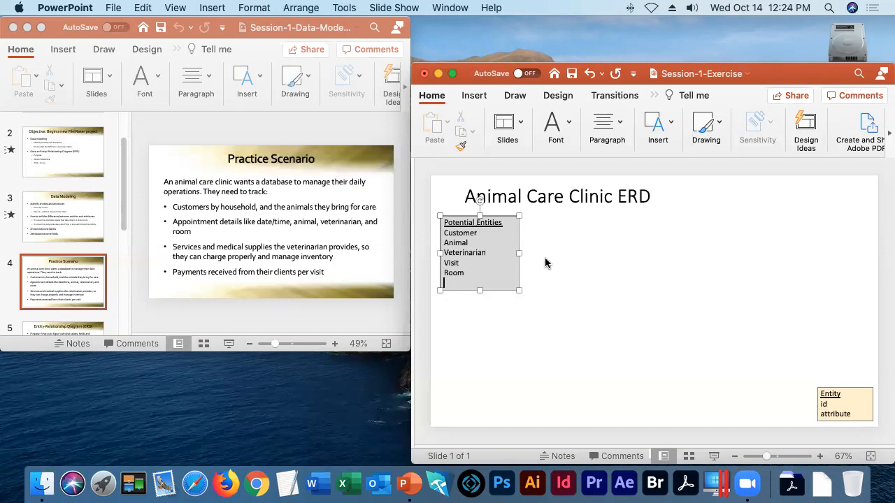
type("S")
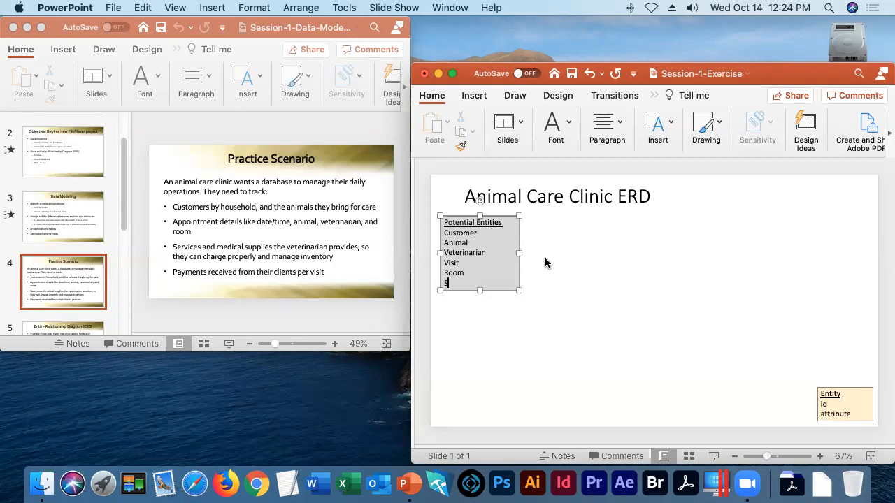
type("ervice")
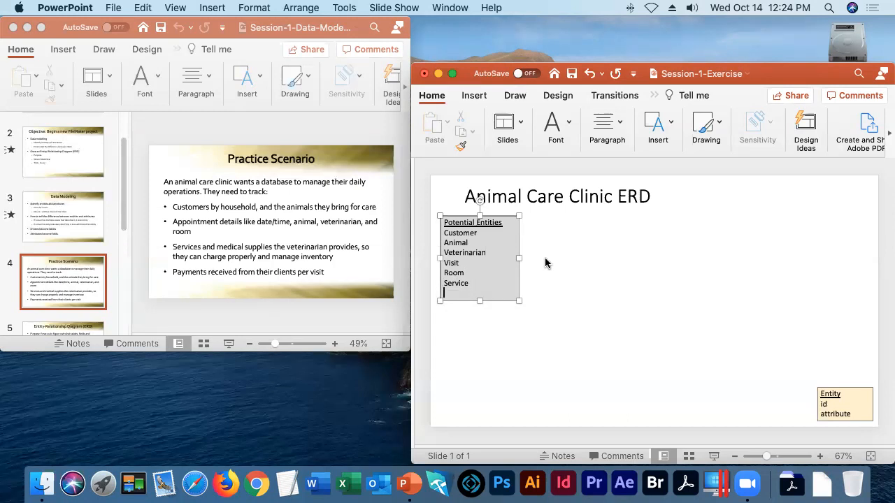
type("s")
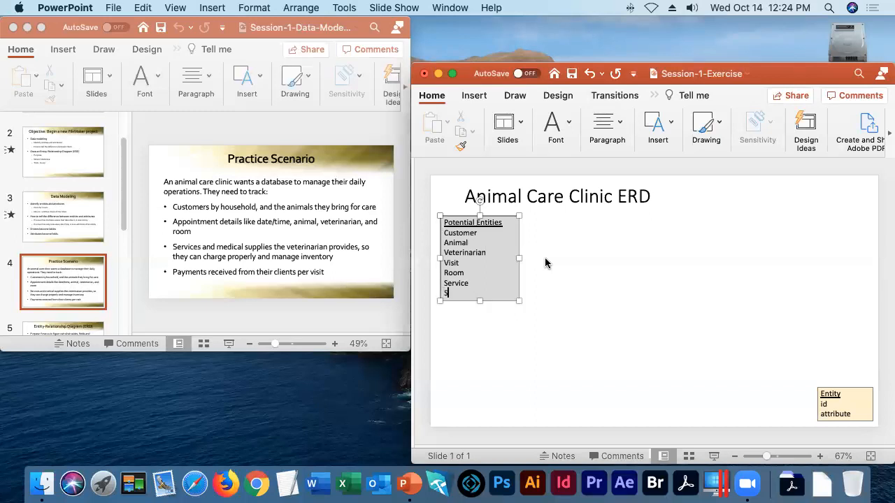
type("upplies")
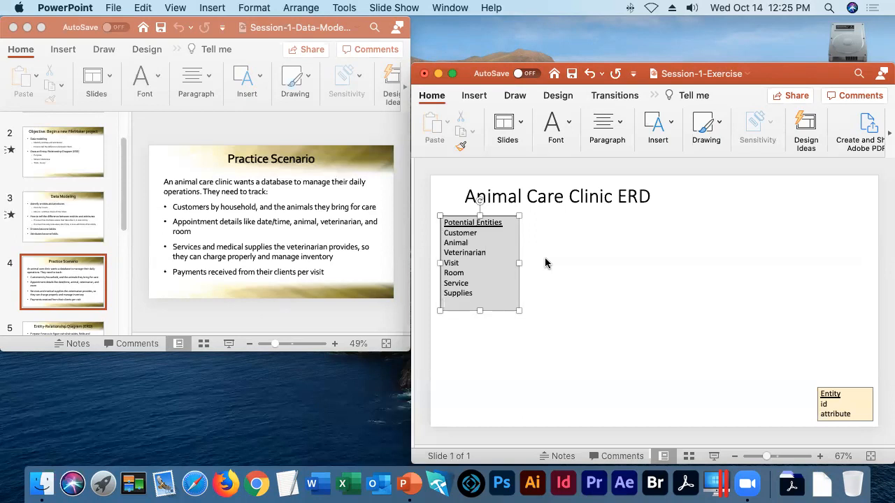
key("Return")
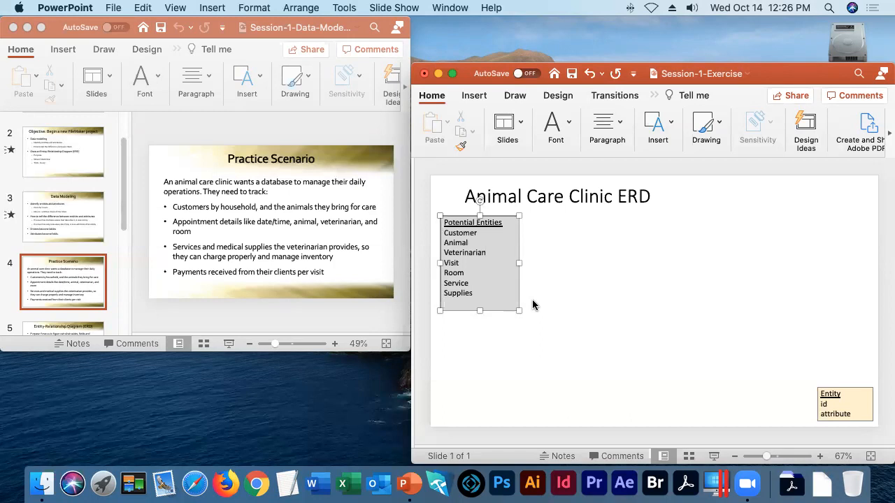
Step: Add an empty line after Supplies for the next entity
key("enter")
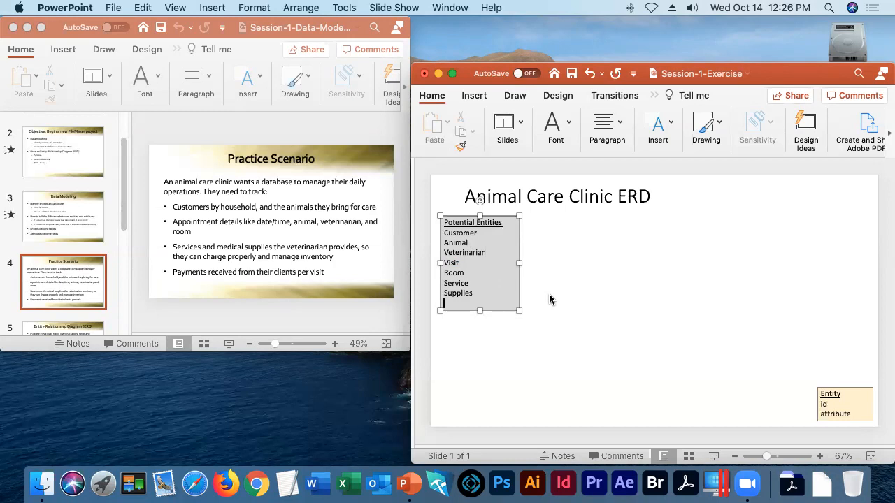
Step: Type Payment on the new line below Supplies
type("Payment")
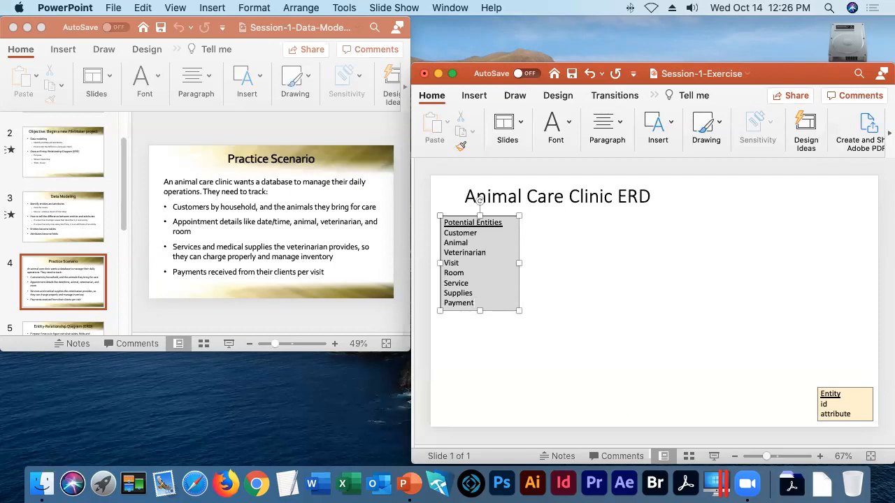
mouse_move(145, 331)
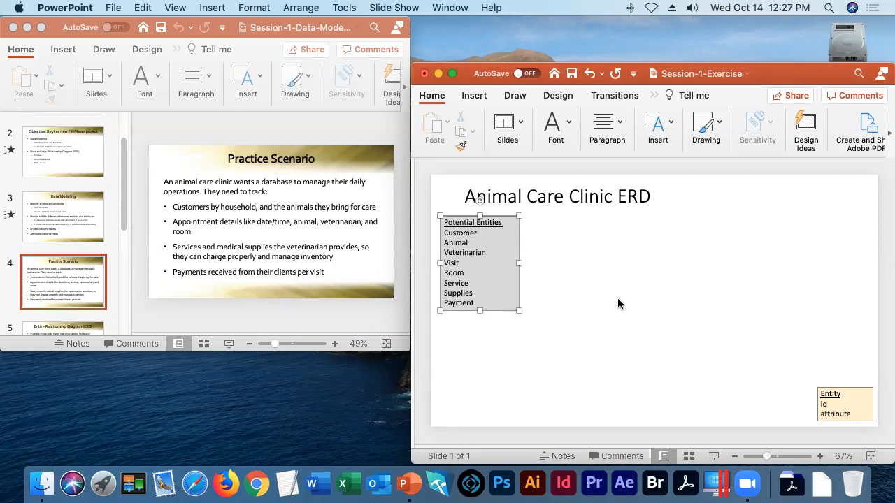
left_click(475, 302)
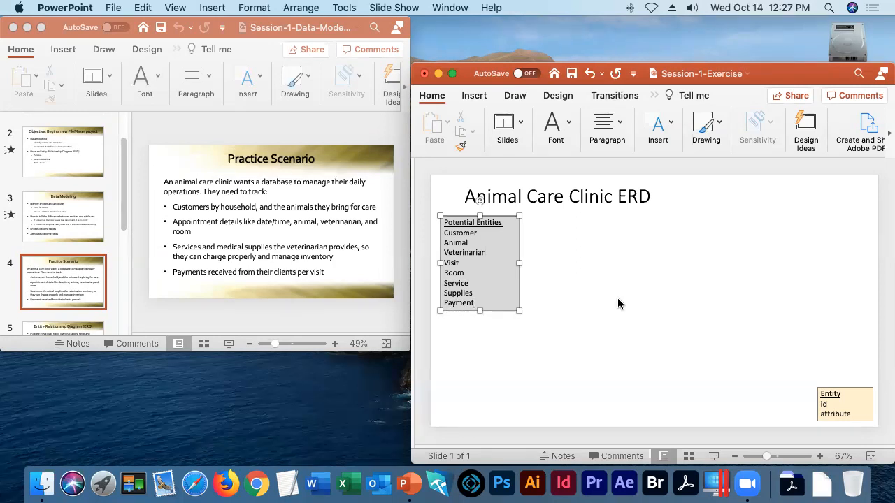
left_click(475, 303)
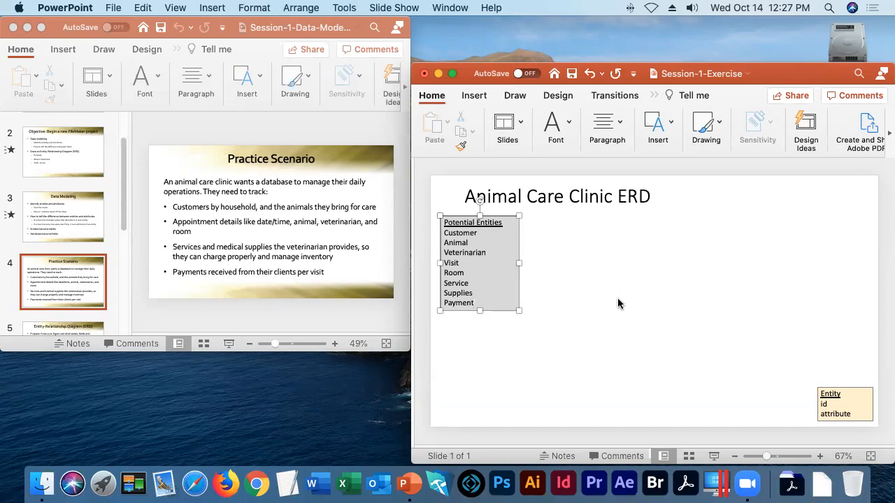
left_click(475, 303)
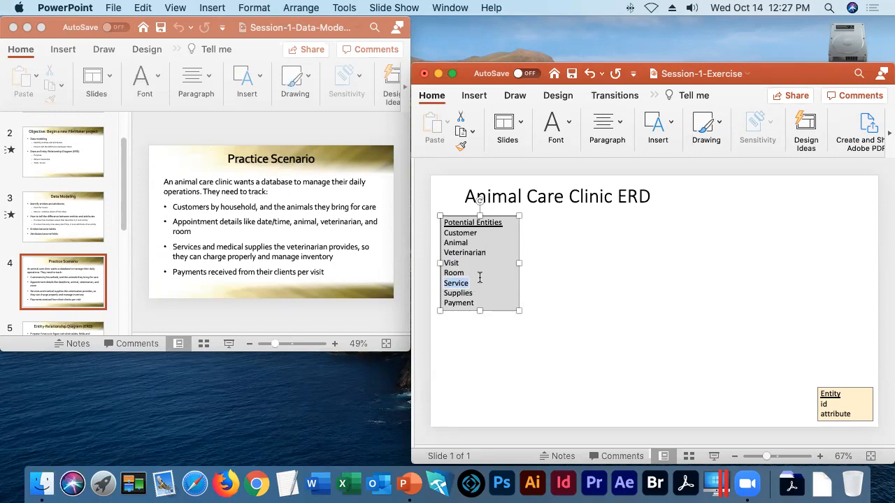
mouse_move(490, 282)
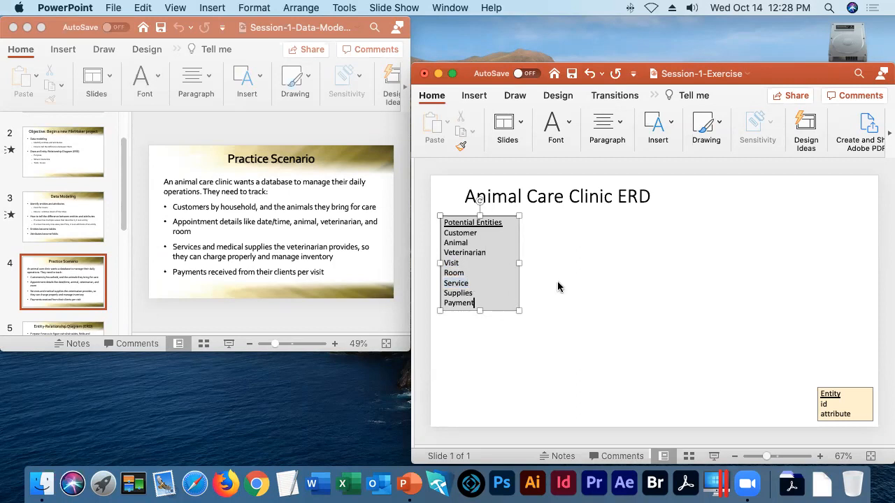
mouse_move(613, 295)
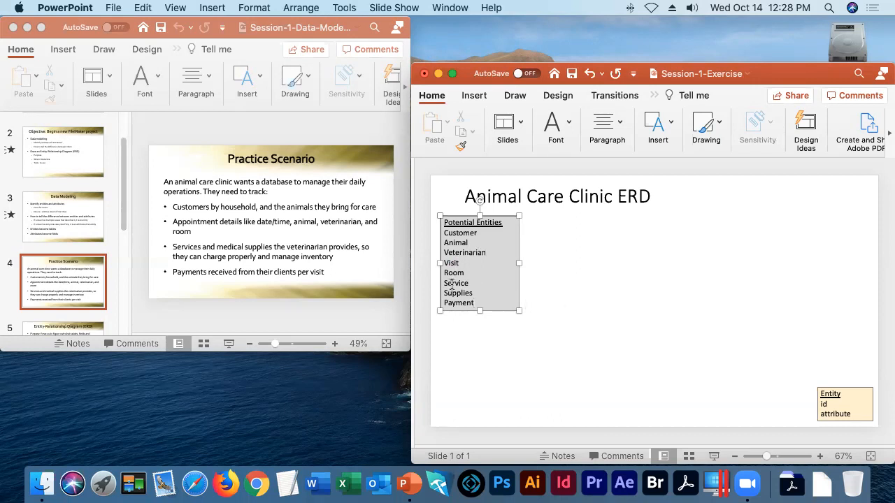
double_click(455, 283)
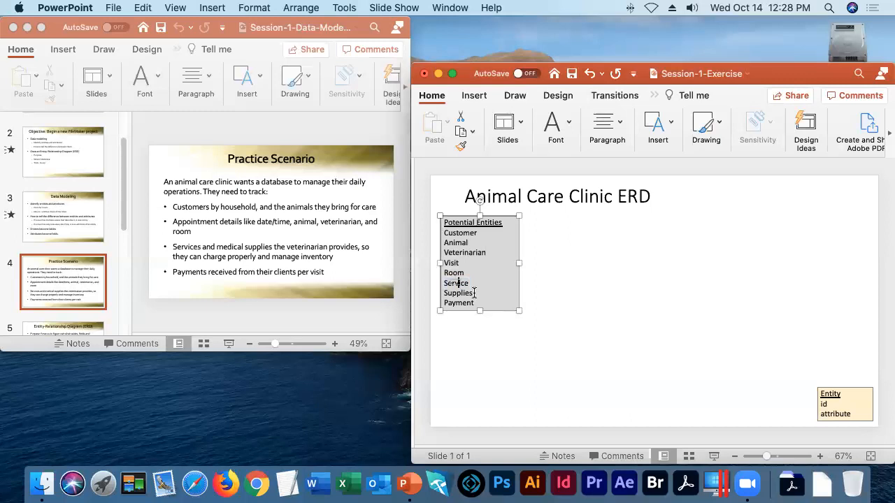
double_click(455, 283)
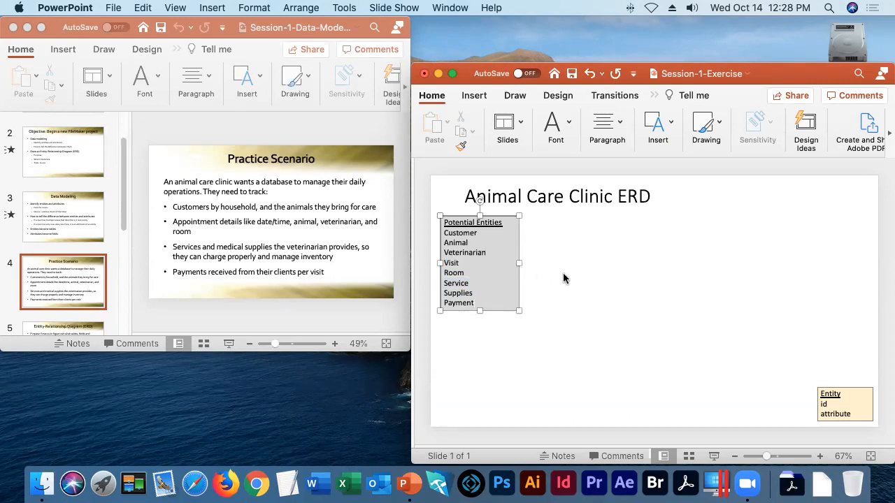
mouse_move(568, 278)
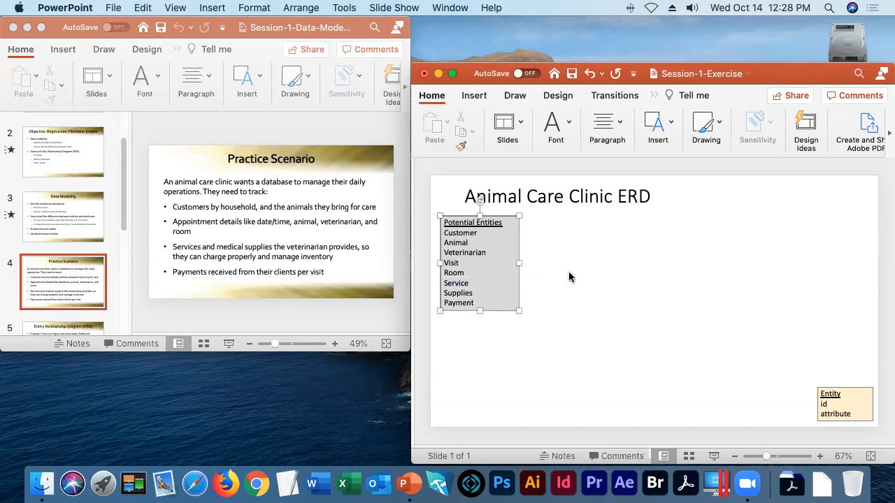
Step: Add ServicesProvided on a new line after Payment
left_click(475, 302)
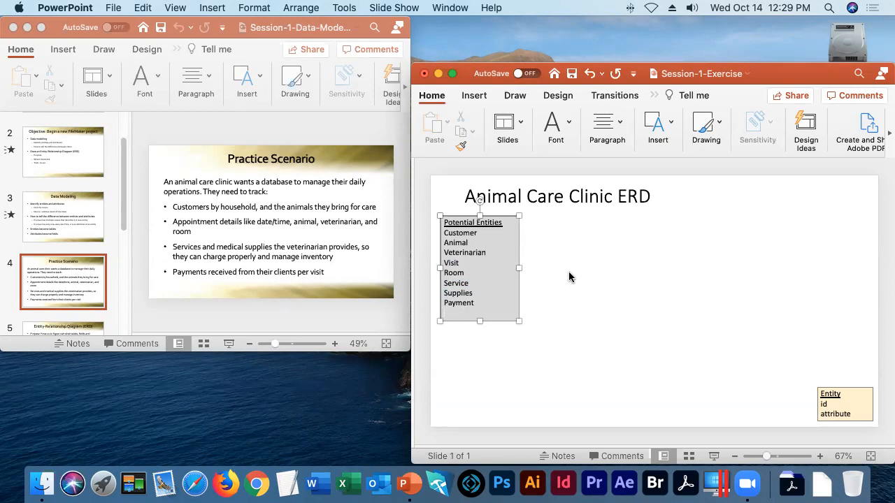
type("ServicesPr")
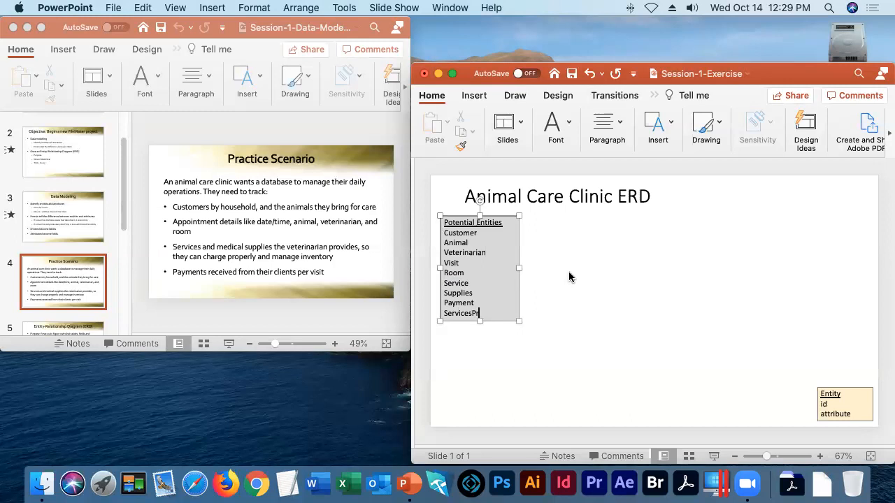
type("ovided")
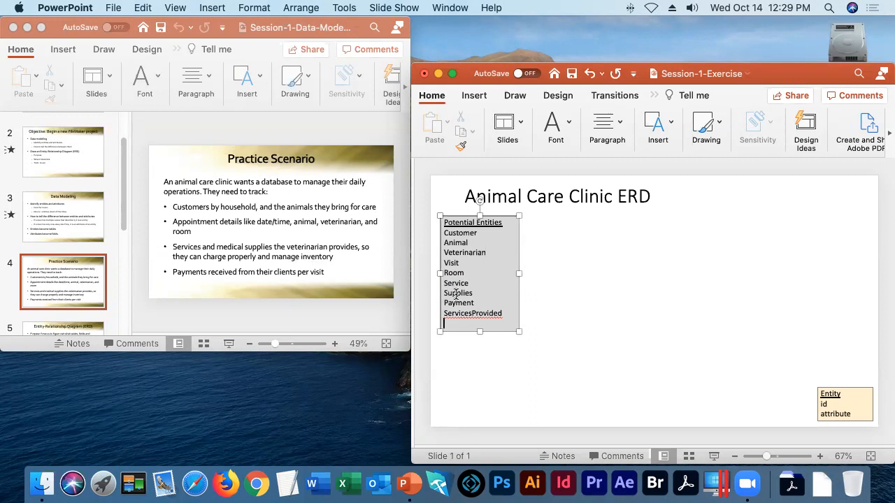
Step: Add Vendor, Purchases and PurchaseLine to the list, discarding an Orders entry
double_click(457, 293)
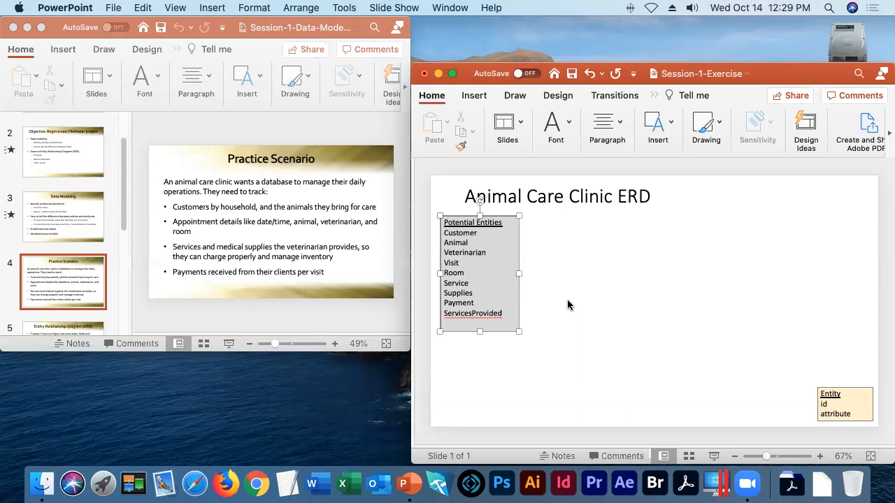
type("Vendor")
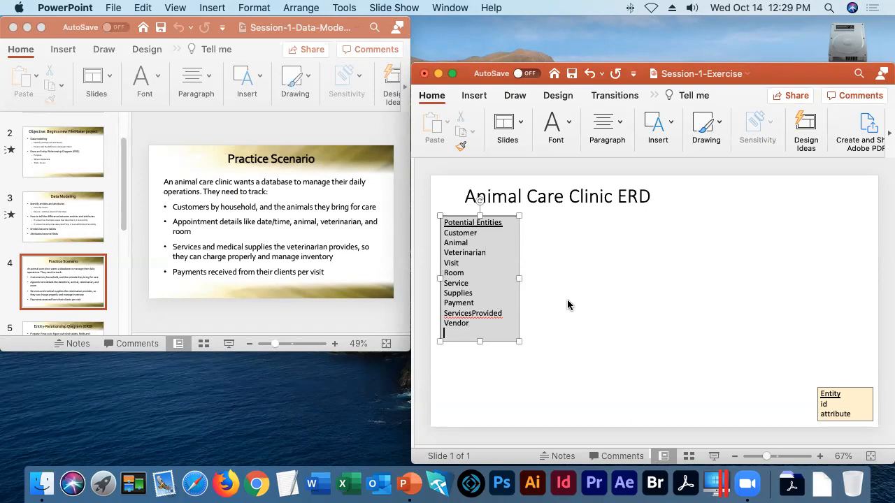
type("Orders")
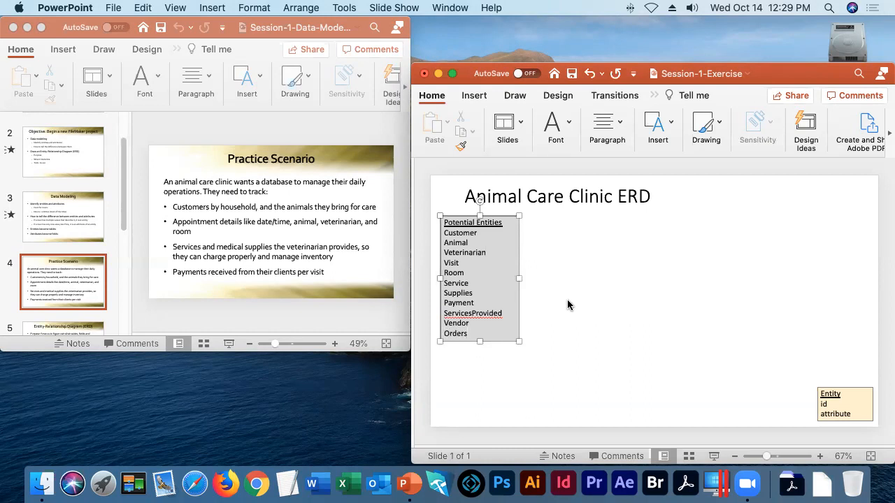
key("backspace")
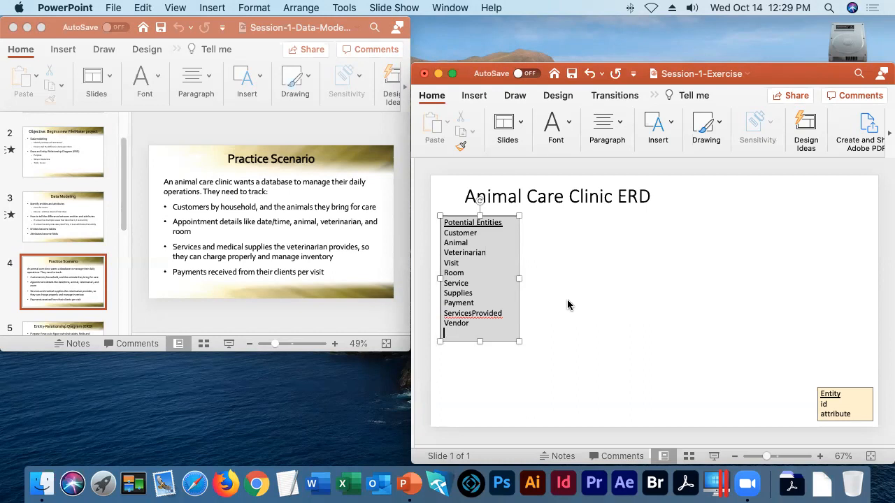
type("Purchases")
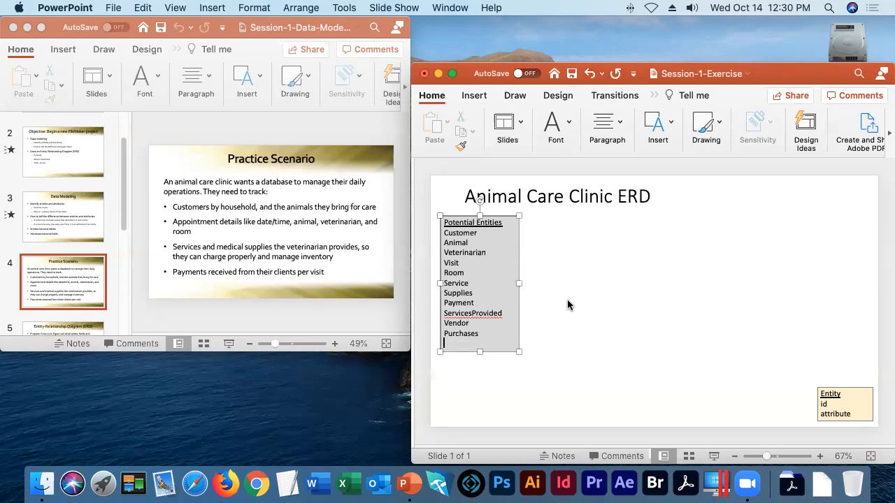
type("PurchaseLine")
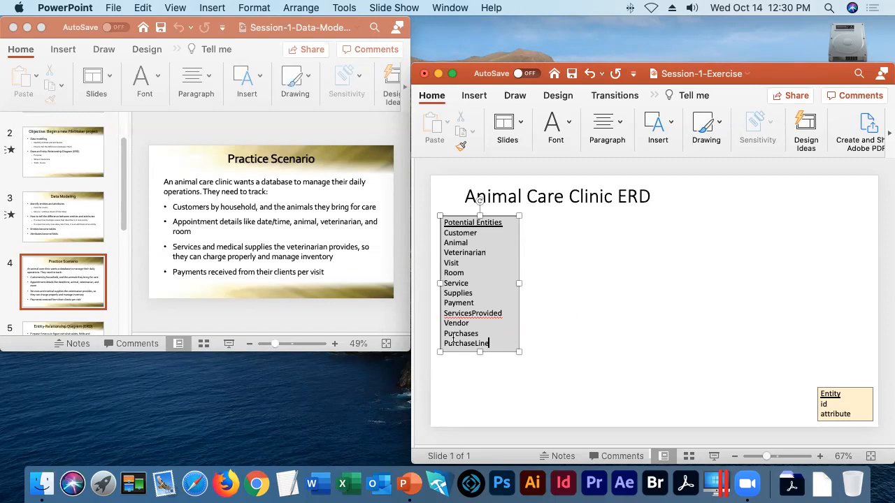
mouse_move(578, 318)
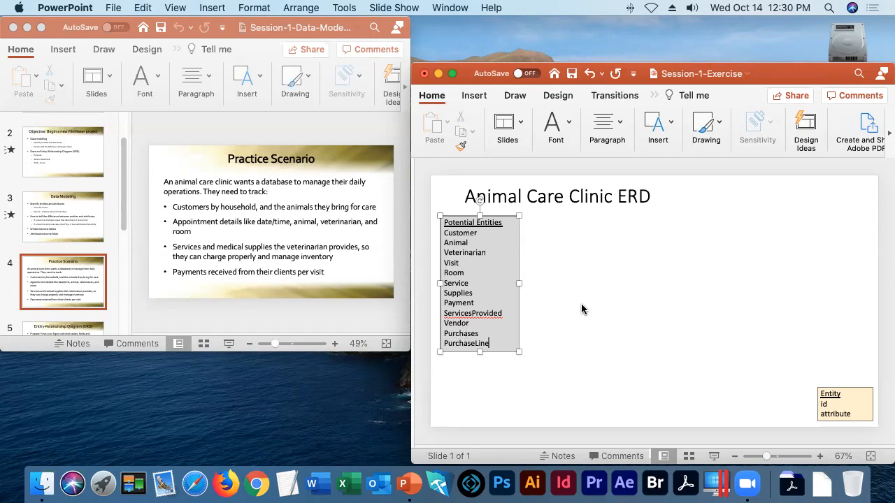
mouse_move(508, 318)
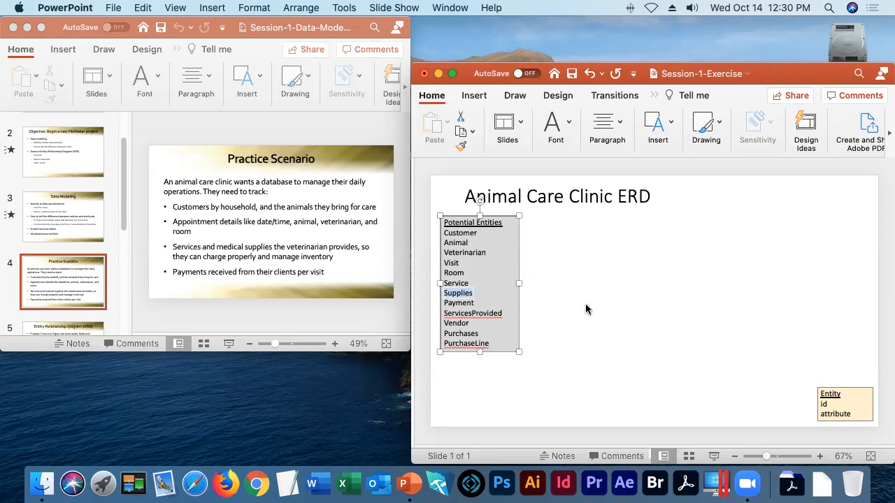
mouse_move(595, 307)
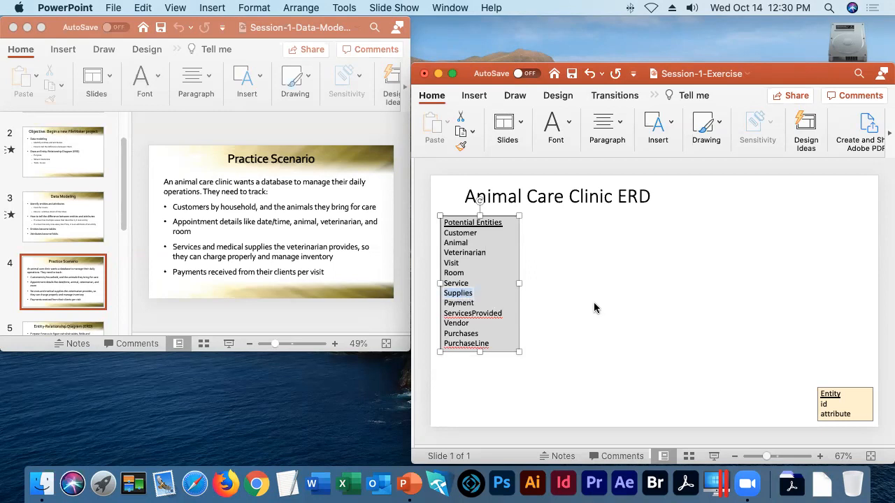
mouse_move(565, 334)
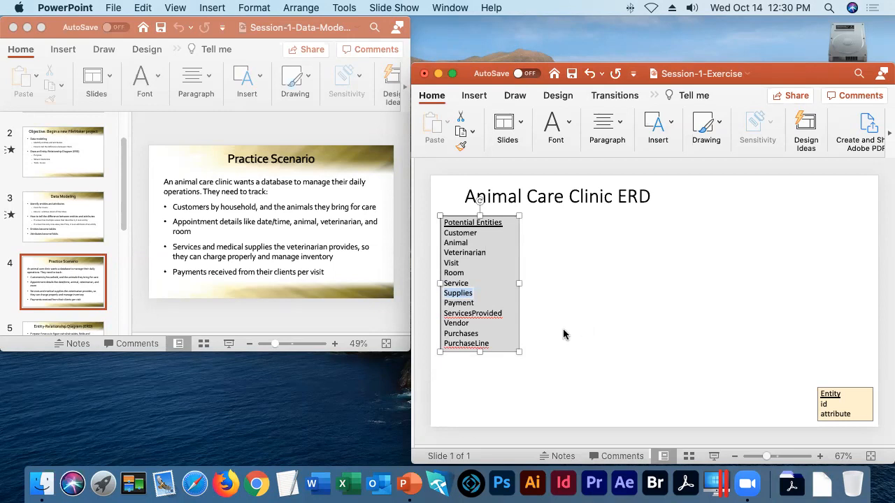
mouse_move(564, 336)
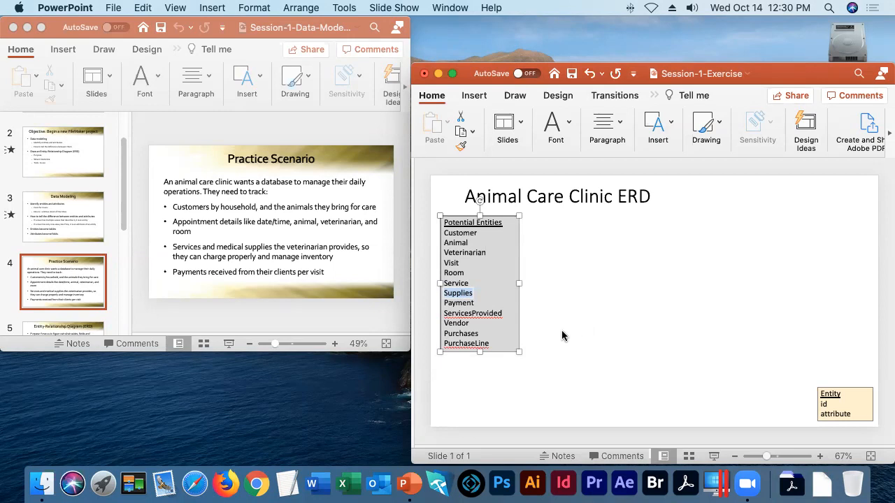
mouse_move(479, 304)
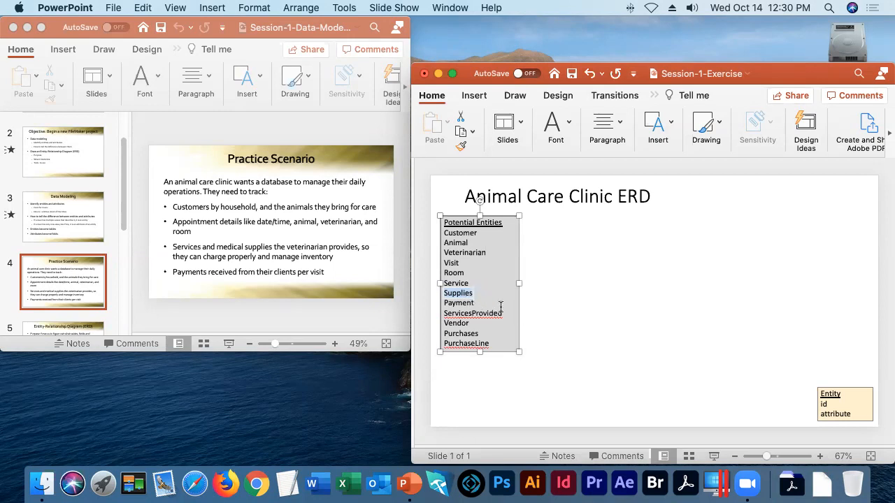
mouse_move(550, 317)
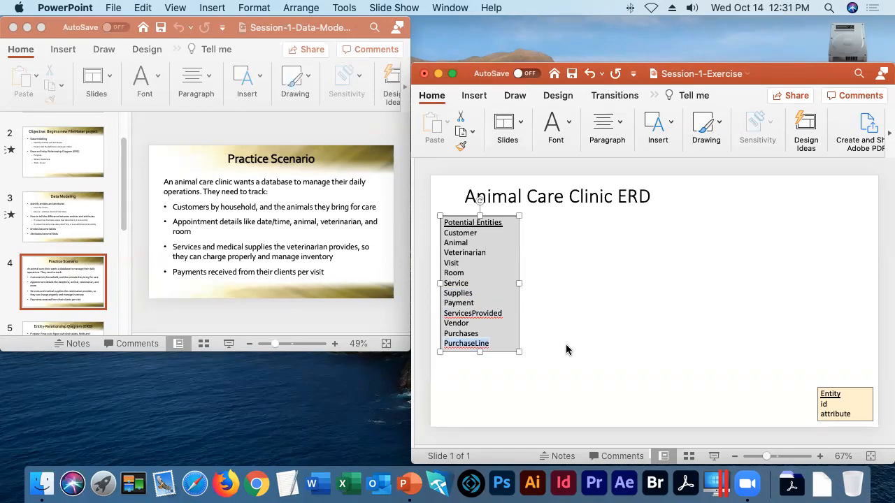
mouse_move(569, 346)
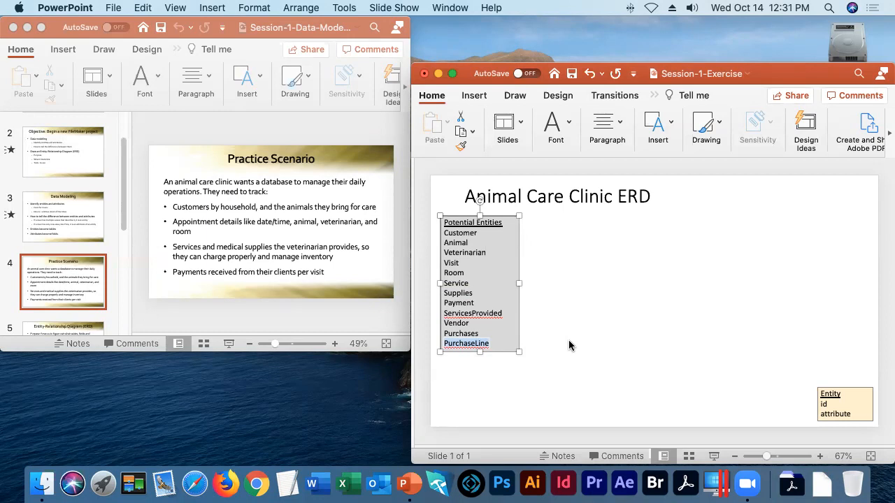
mouse_move(568, 344)
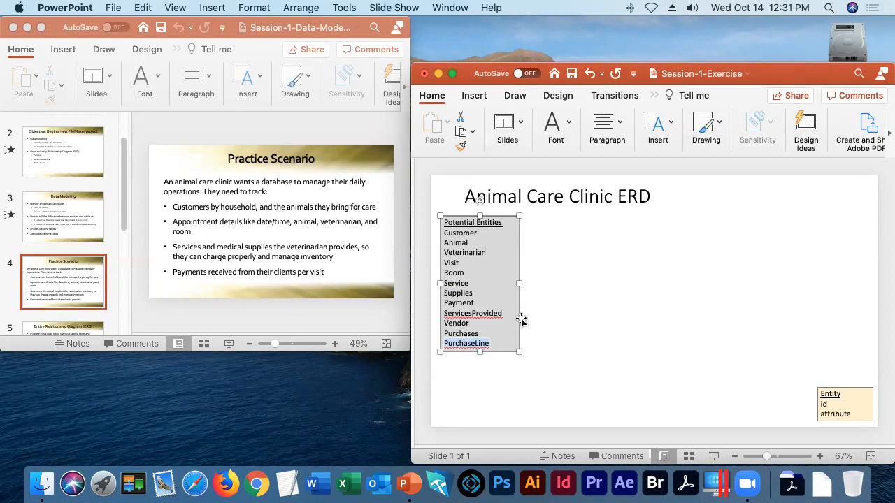
mouse_move(500, 343)
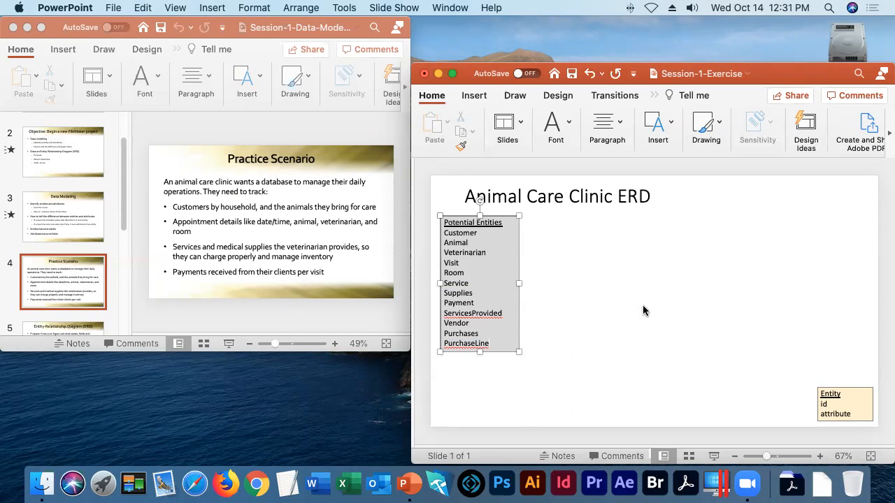
mouse_move(671, 334)
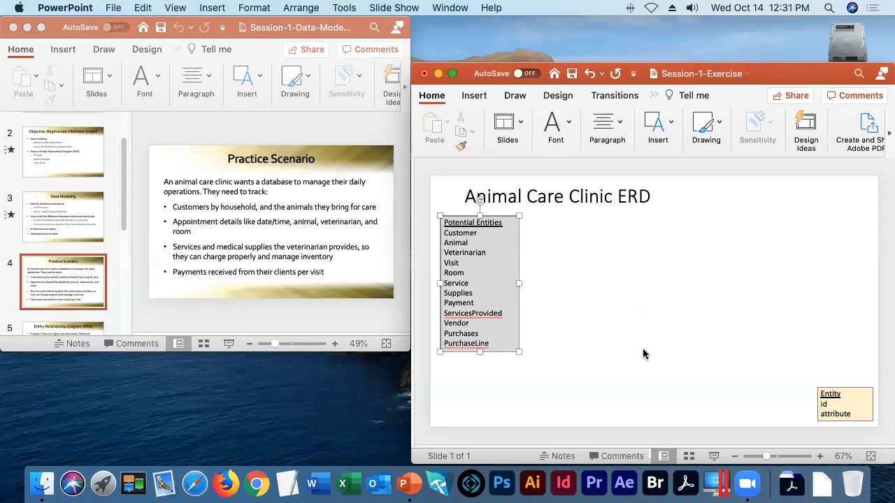
mouse_move(585, 312)
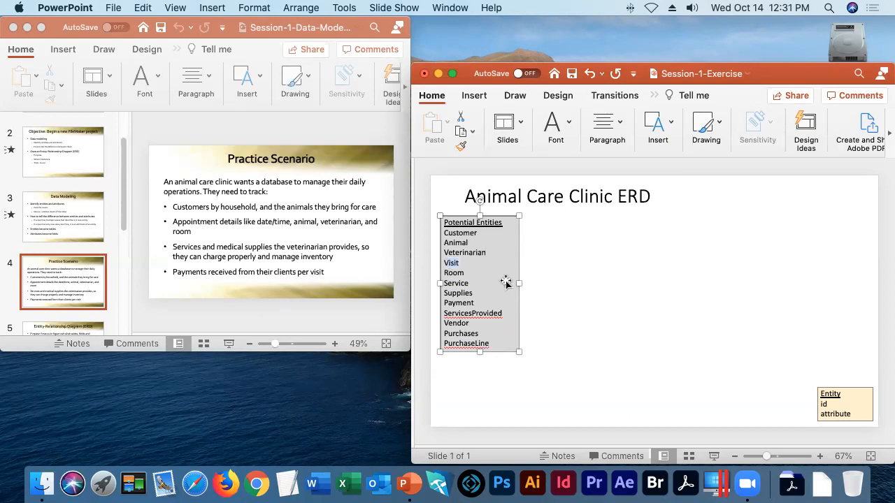
mouse_move(559, 281)
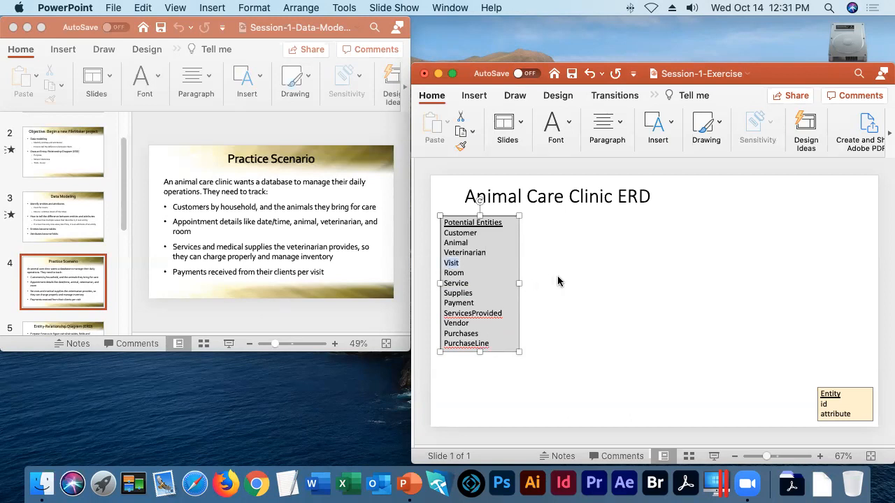
mouse_move(517, 281)
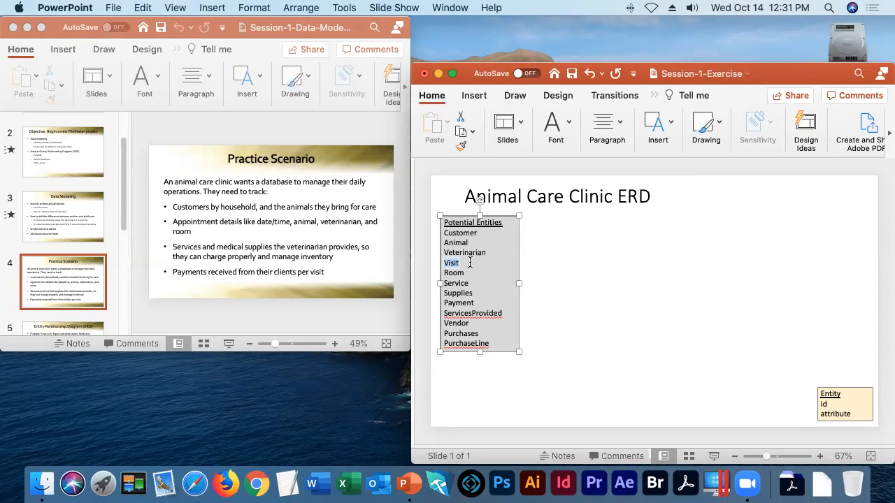
mouse_move(602, 280)
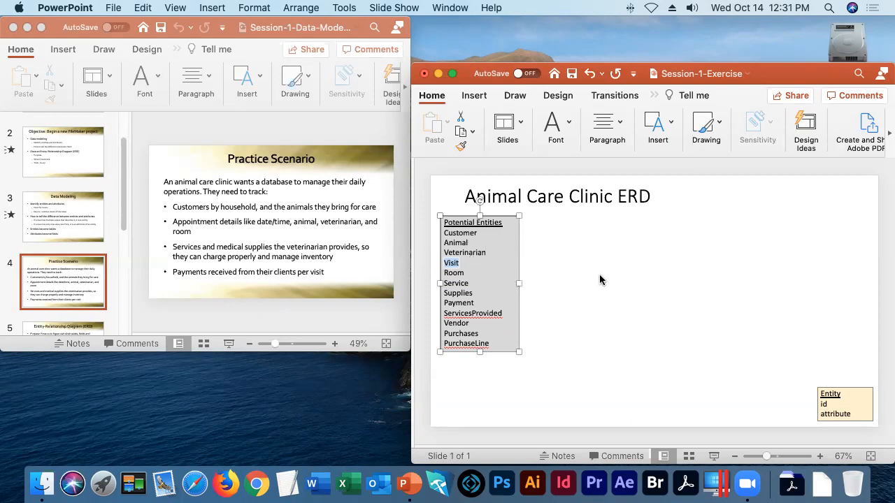
mouse_move(604, 274)
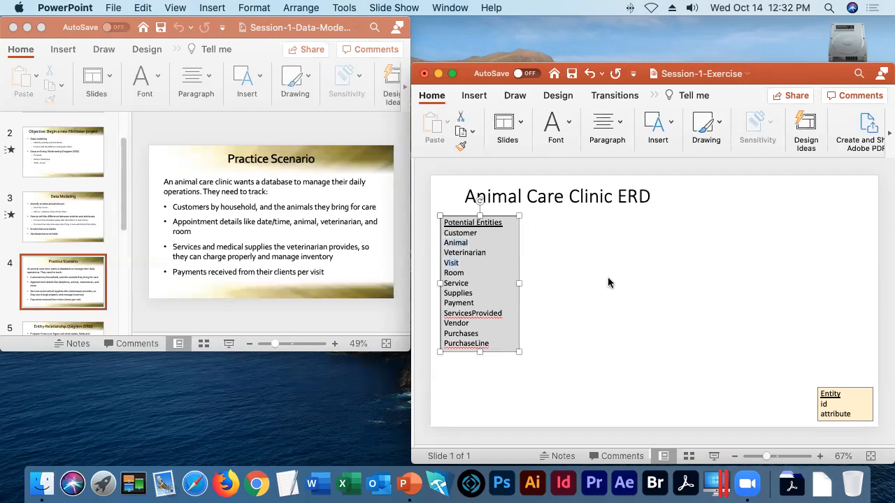
mouse_move(609, 286)
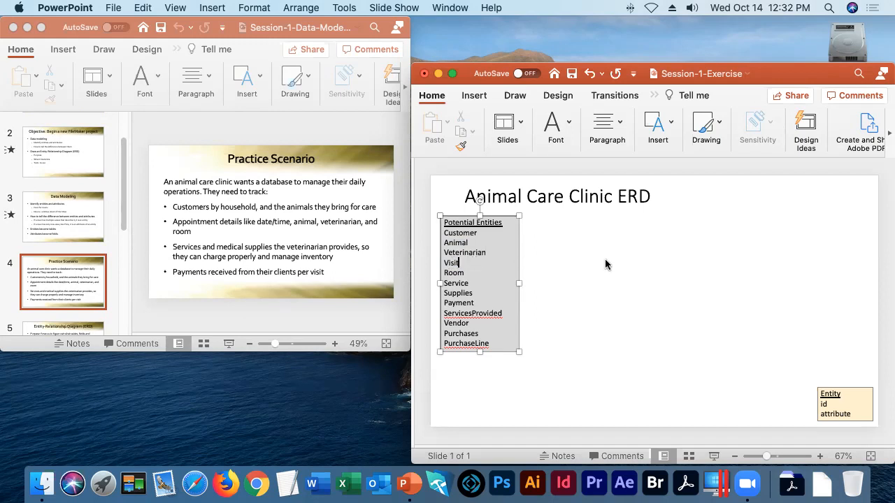
mouse_move(636, 270)
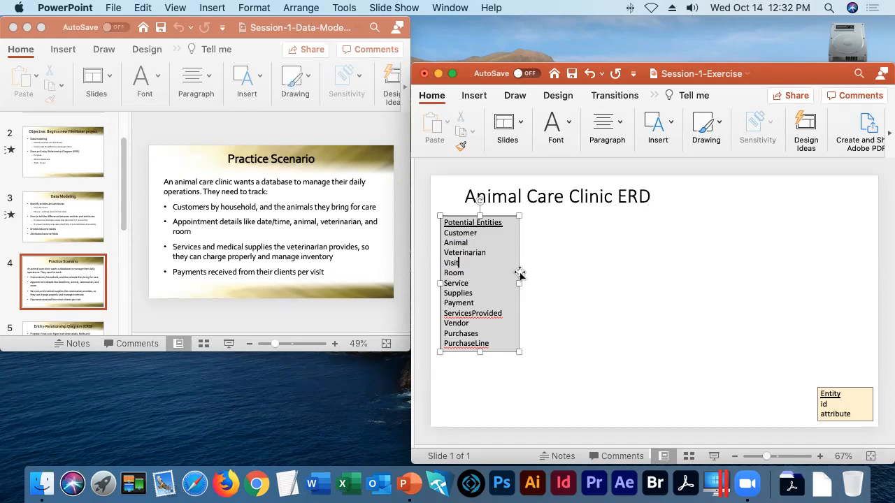
mouse_move(584, 255)
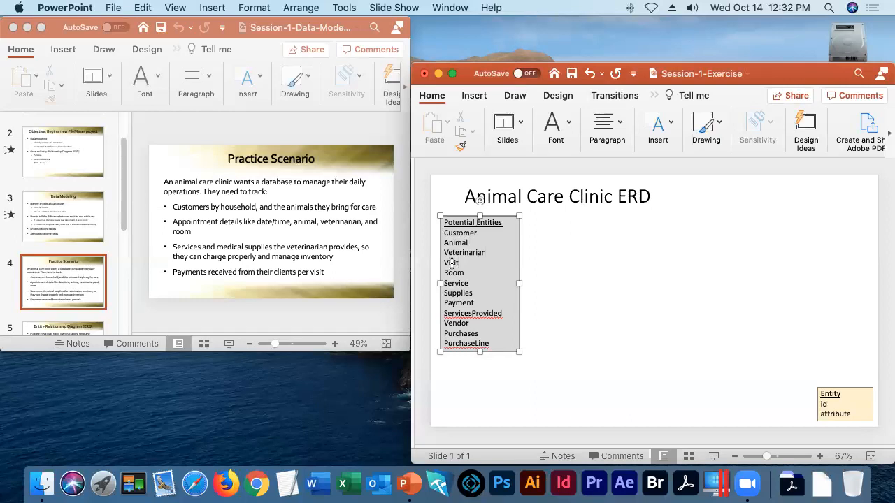
double_click(451, 263)
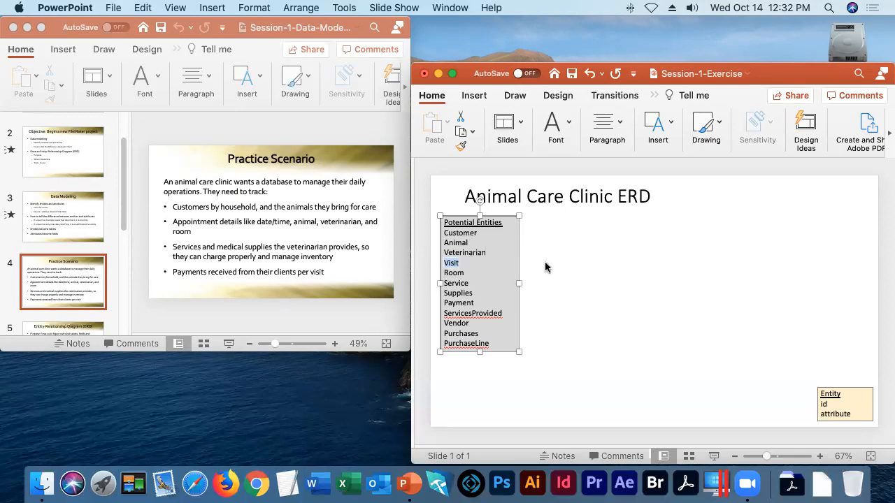
mouse_move(566, 269)
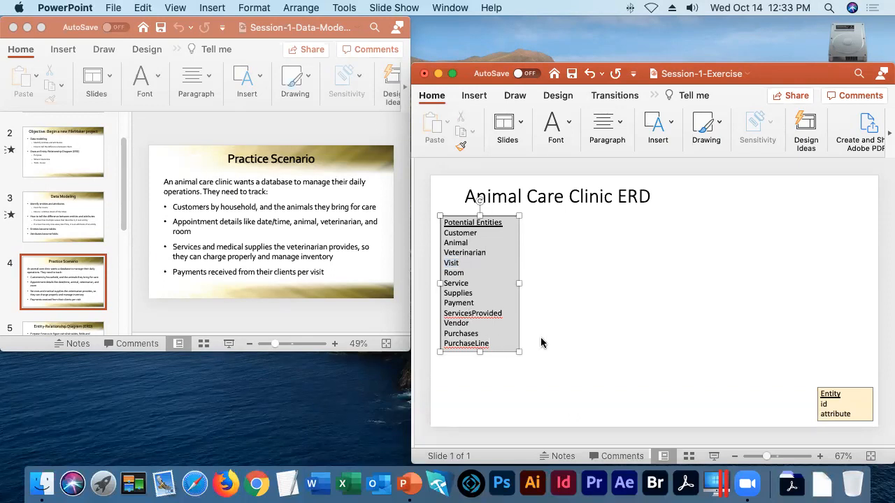
mouse_move(467, 391)
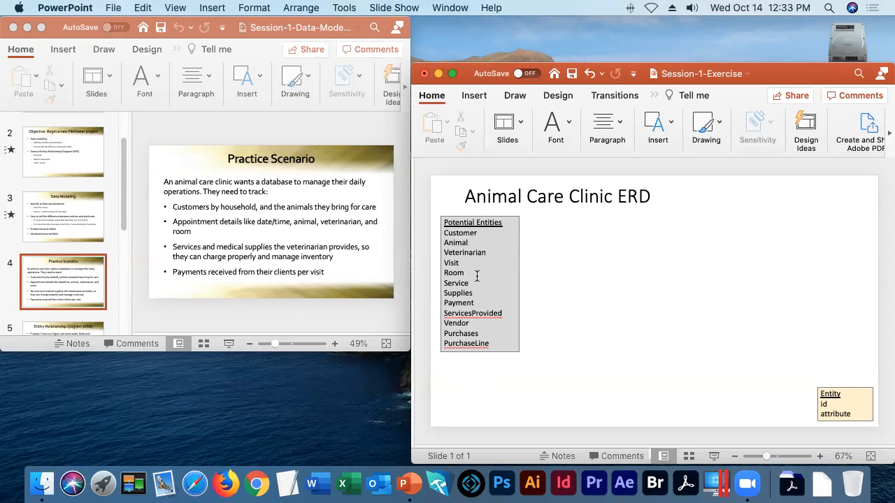
double_click(450, 262)
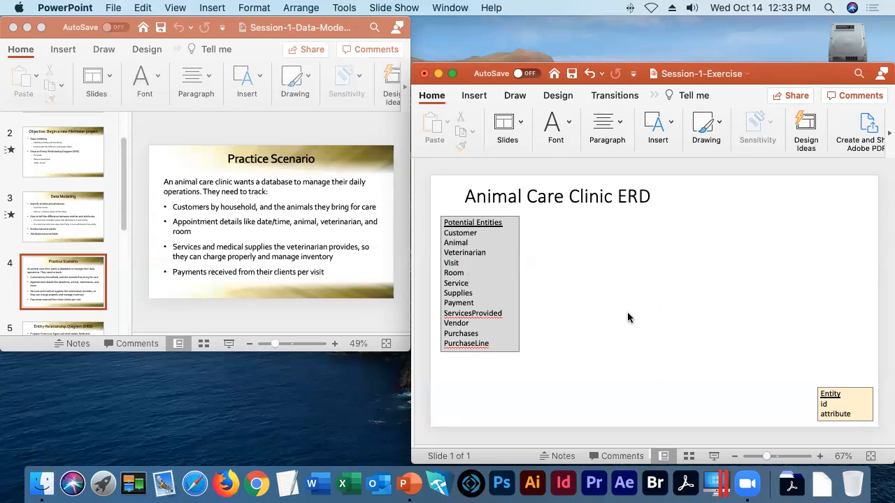
mouse_move(674, 334)
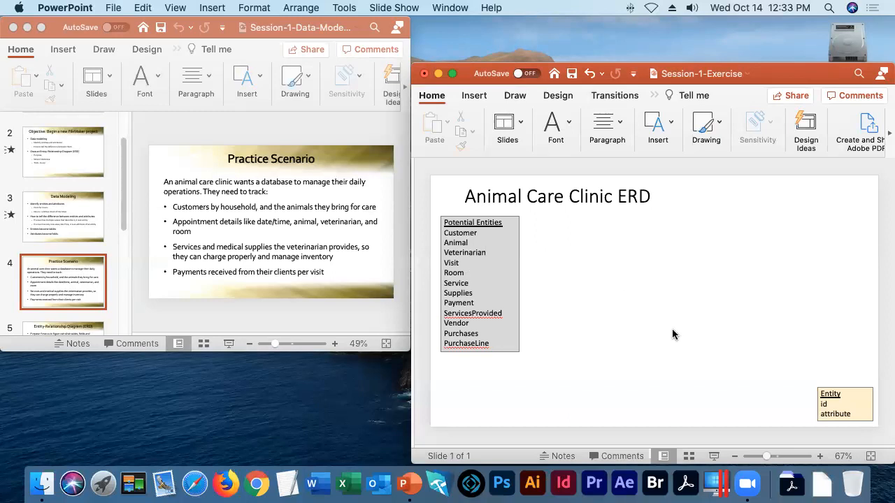
mouse_move(126, 299)
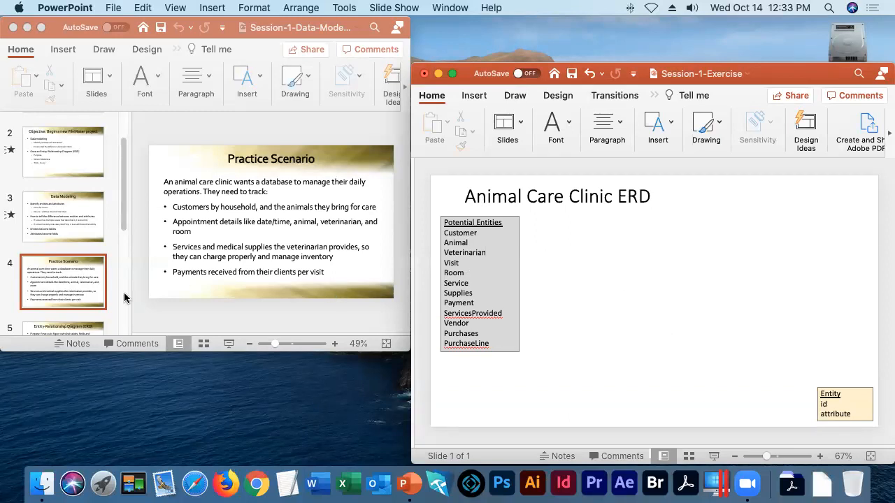
mouse_move(62, 329)
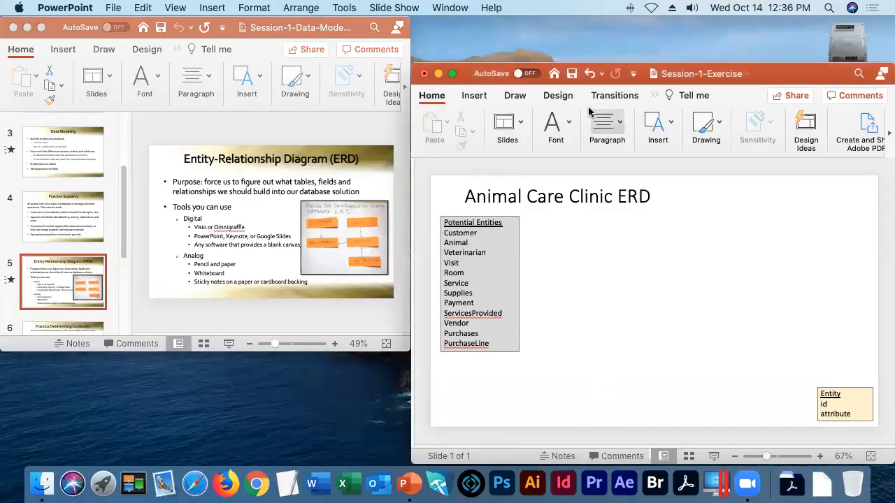
mouse_move(694, 254)
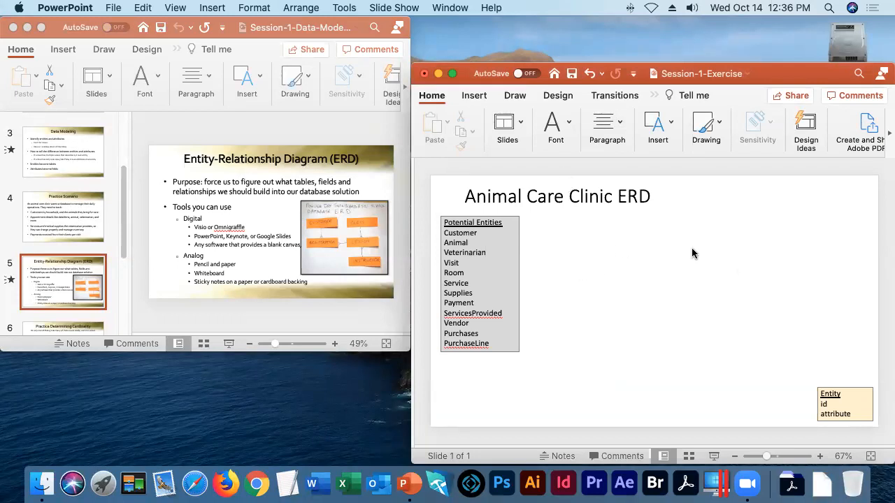
mouse_move(704, 315)
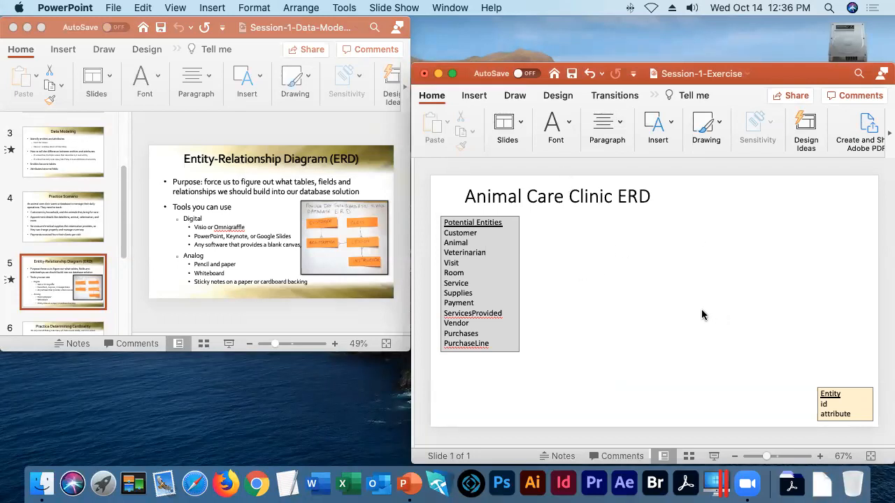
mouse_move(710, 318)
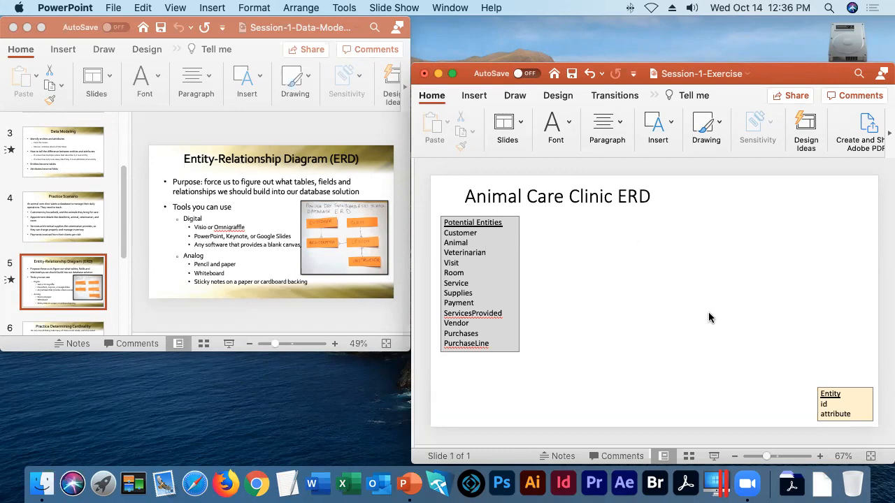
mouse_move(851, 388)
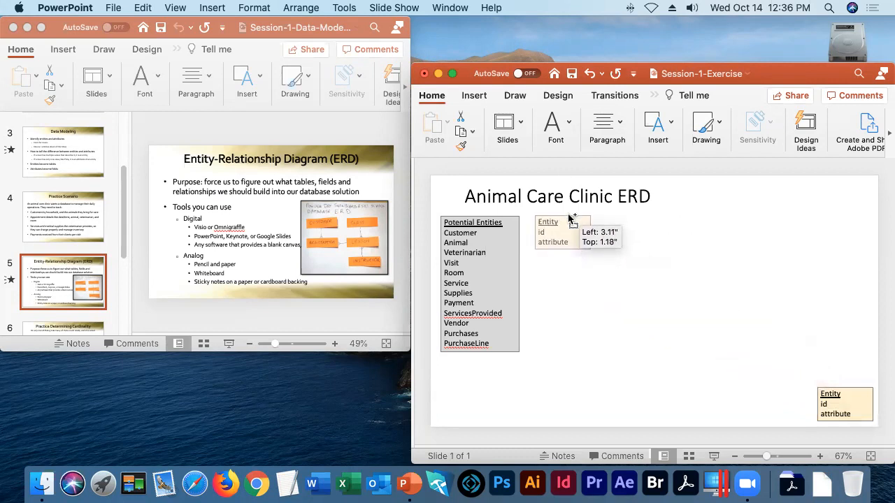
Step: Option-drag a copy of the Entity box beside the Potential Entities list
left_click_drag(553, 232, 550, 234)
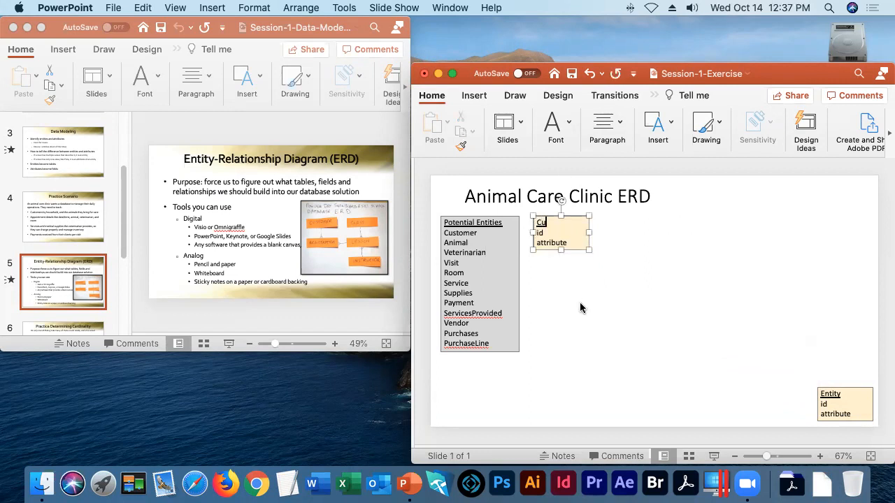
Step: Title the box Customer and list id, First name, Last name and Email
type("Customer")
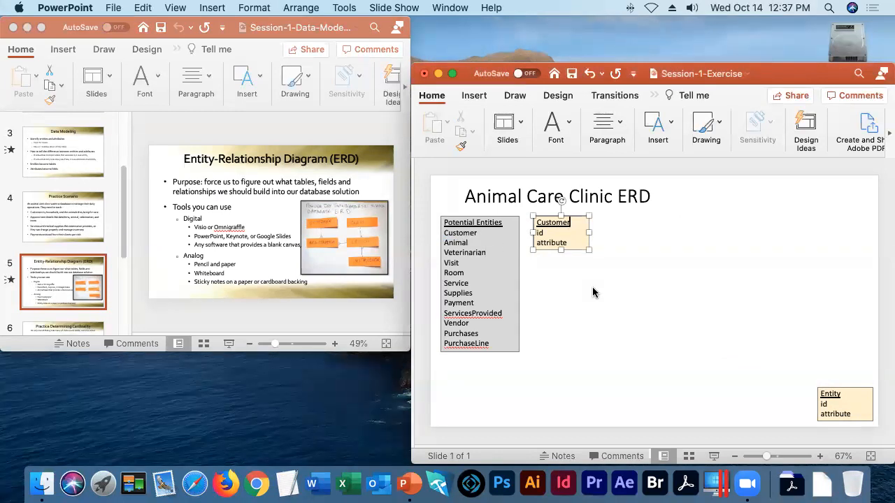
mouse_move(623, 300)
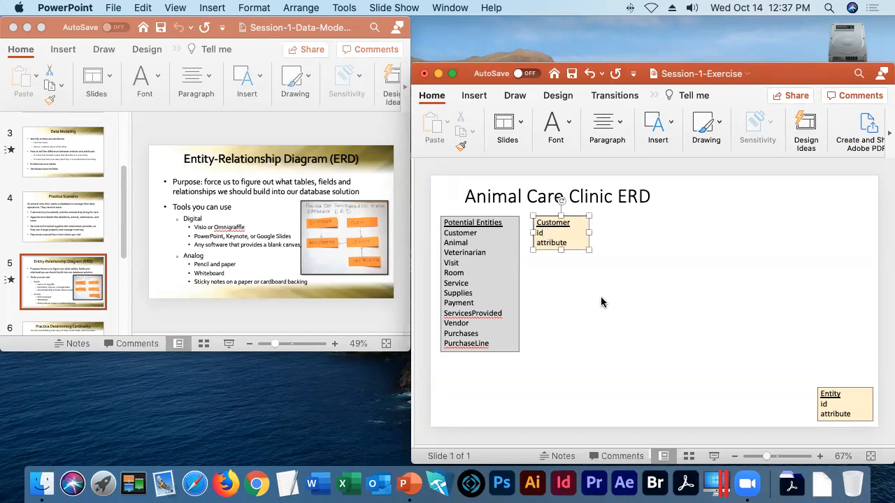
mouse_move(605, 300)
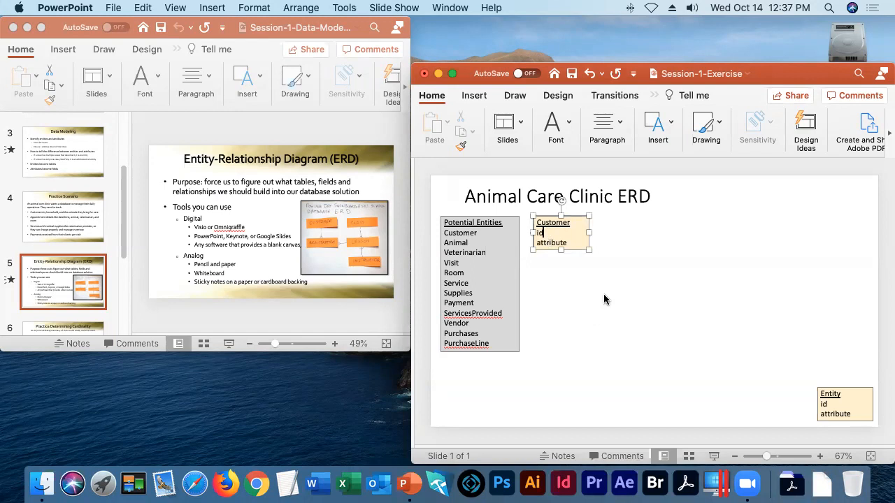
mouse_move(528, 239)
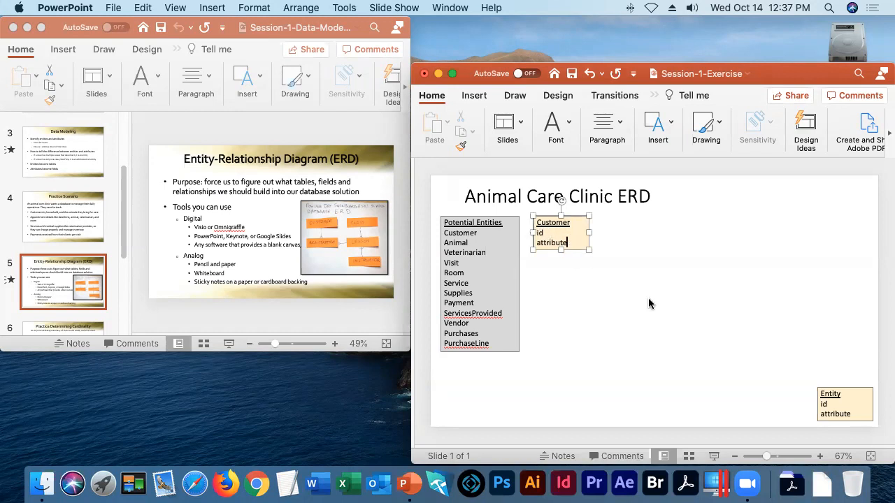
key("Backspace")
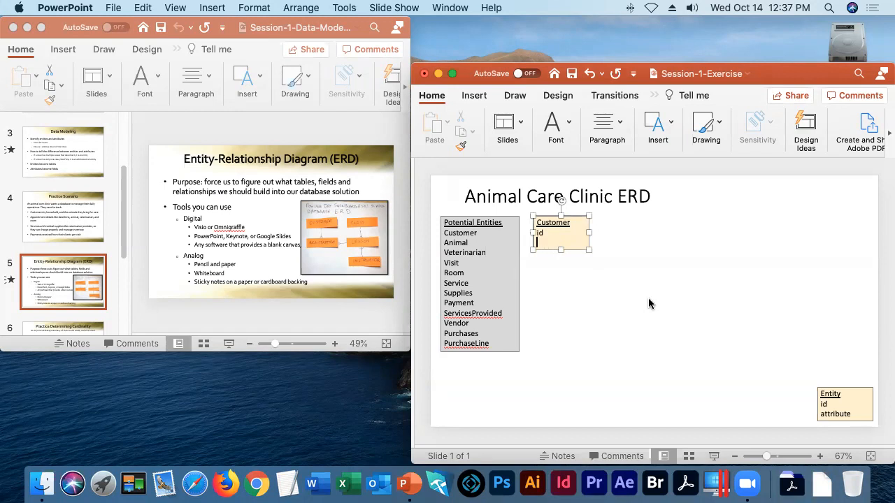
type("Pe")
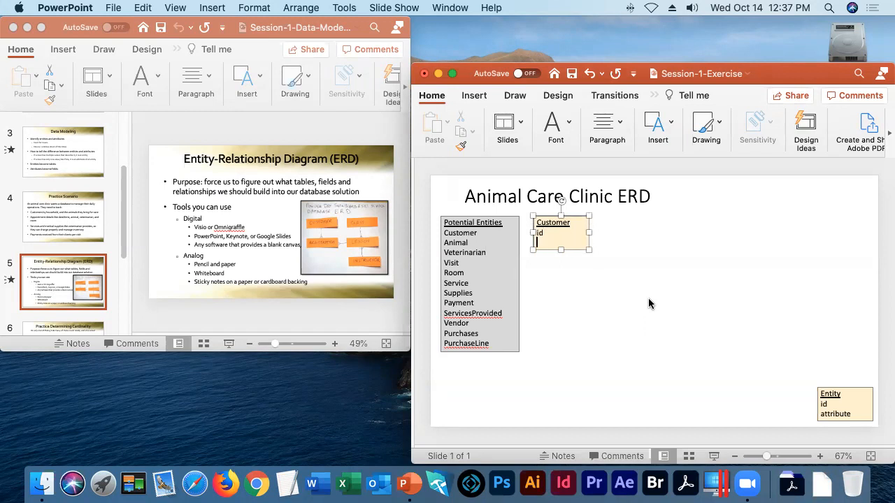
type("First name")
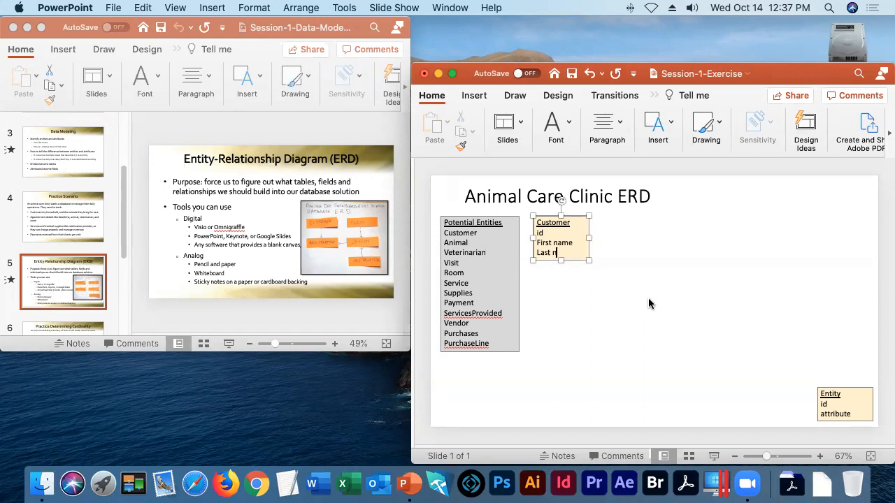
type("Email")
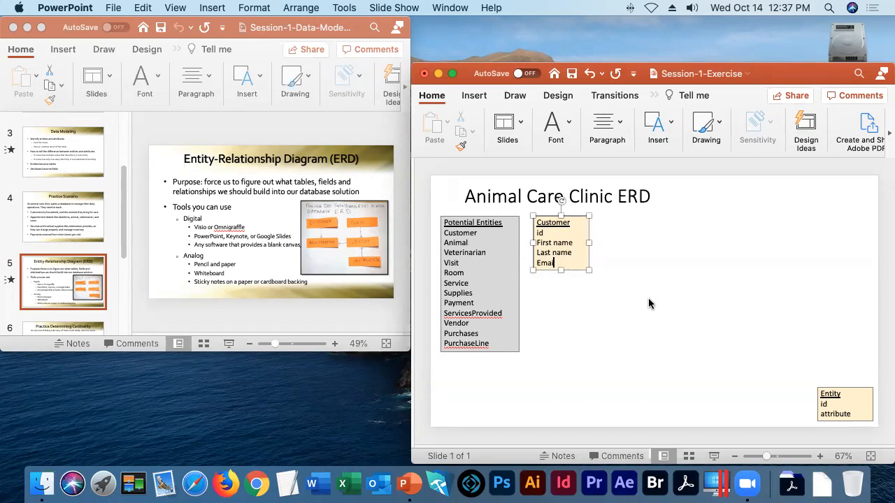
type("l")
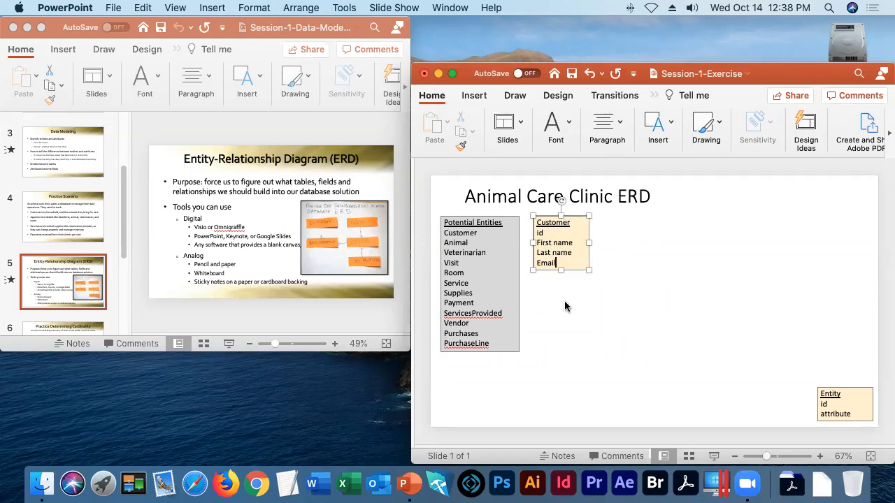
mouse_move(594, 295)
type("Animal")
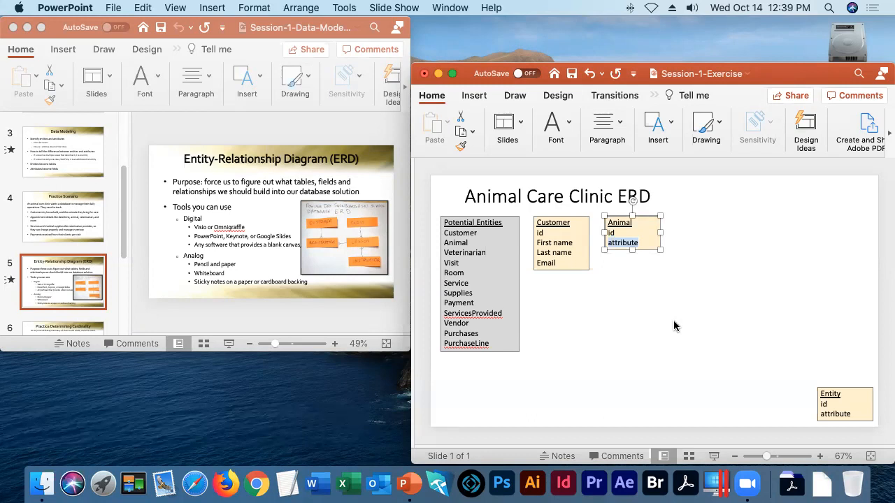
Step: Start retyping the heading of the new entity box beside Customer
type("CustomerID")
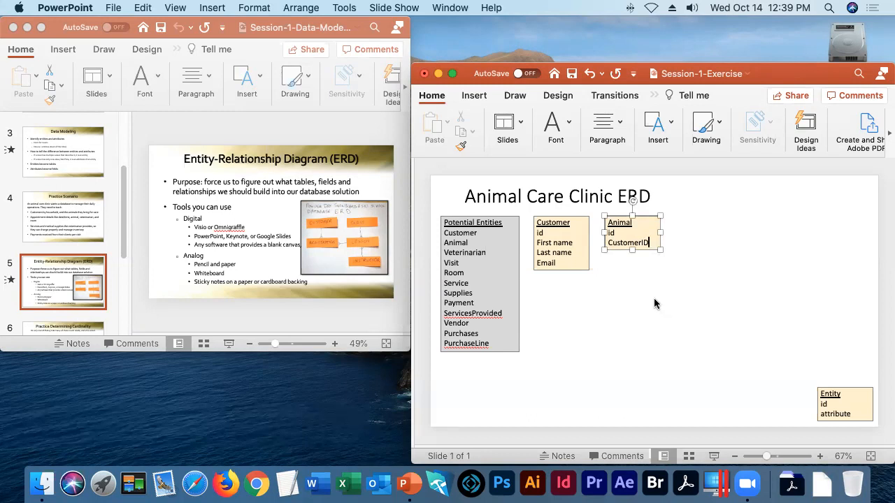
mouse_move(636, 273)
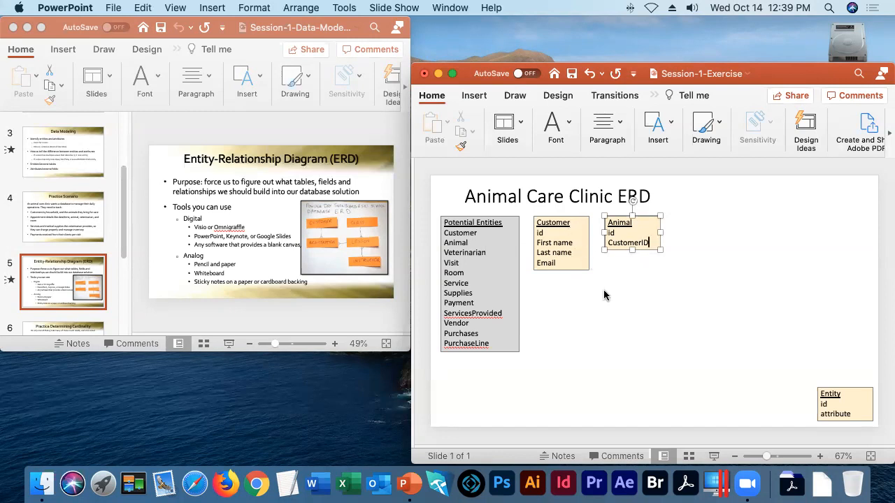
mouse_move(685, 324)
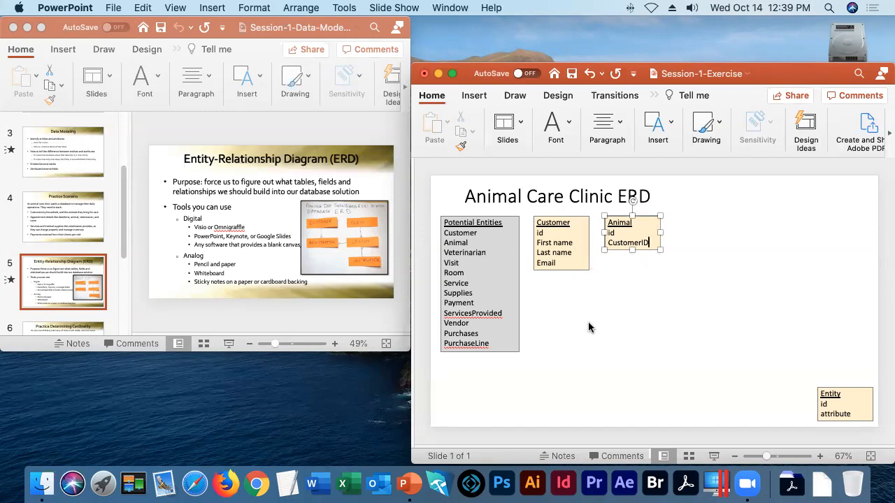
mouse_move(595, 302)
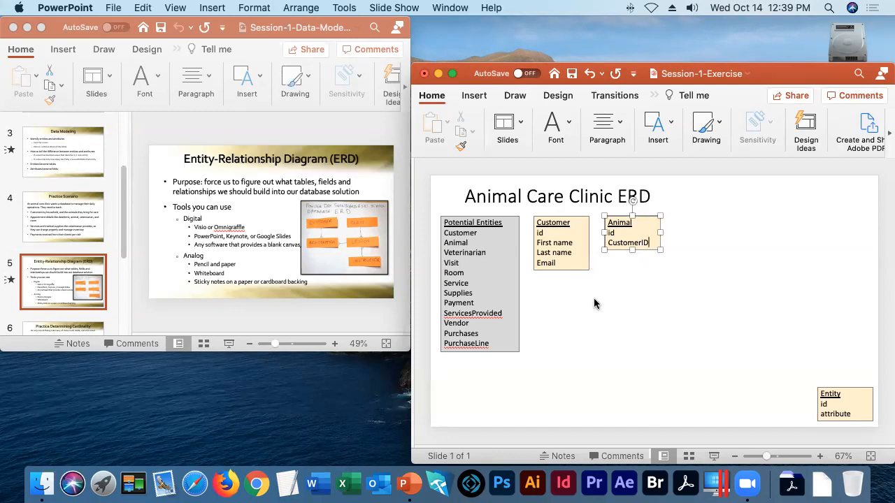
mouse_move(560, 315)
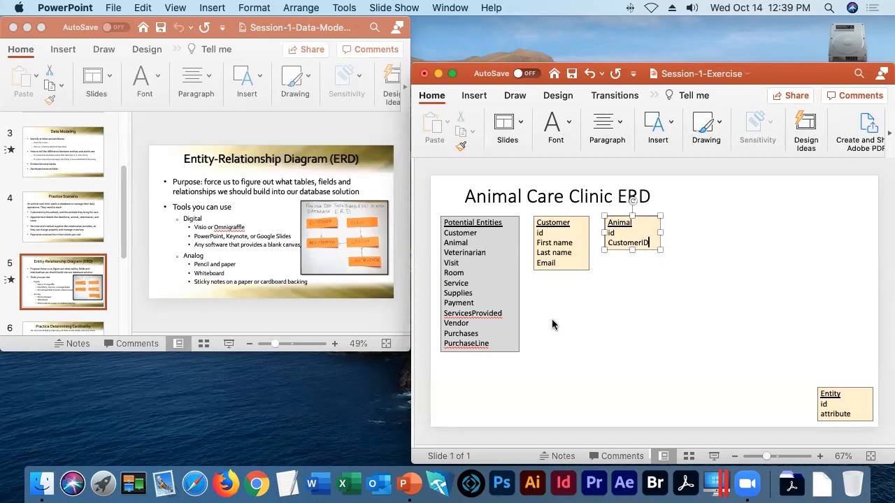
mouse_move(551, 297)
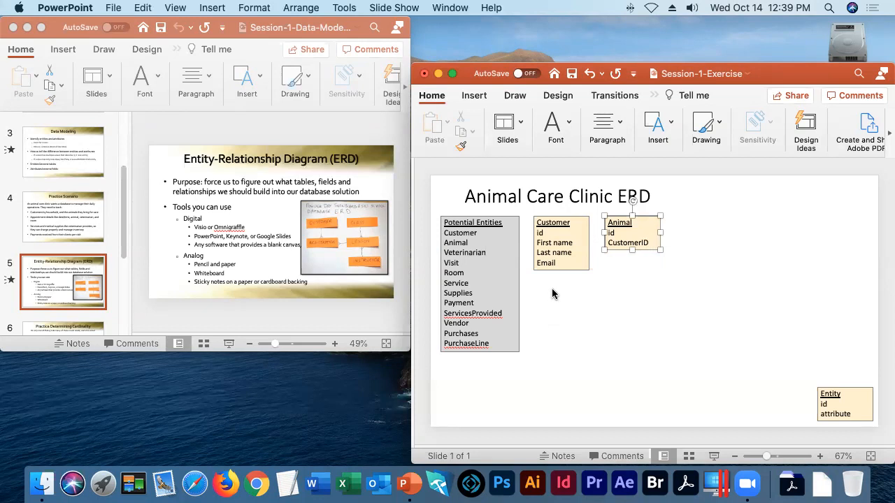
mouse_move(549, 290)
type("Household")
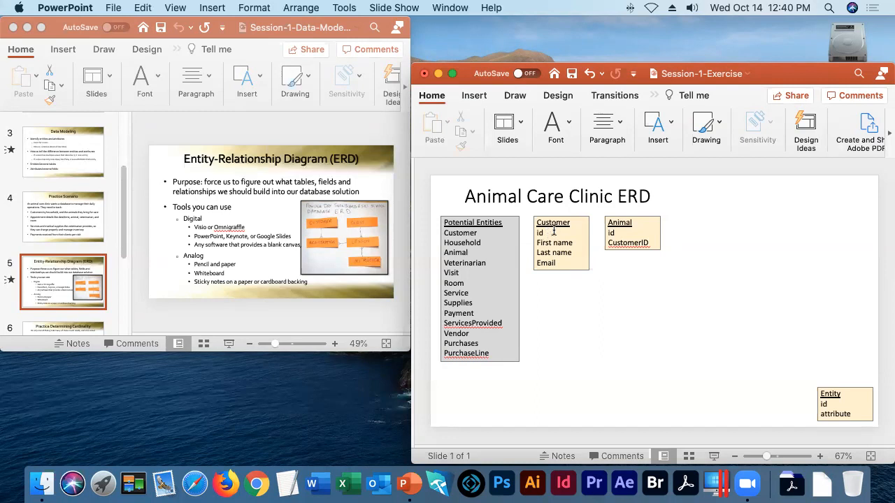
mouse_move(524, 216)
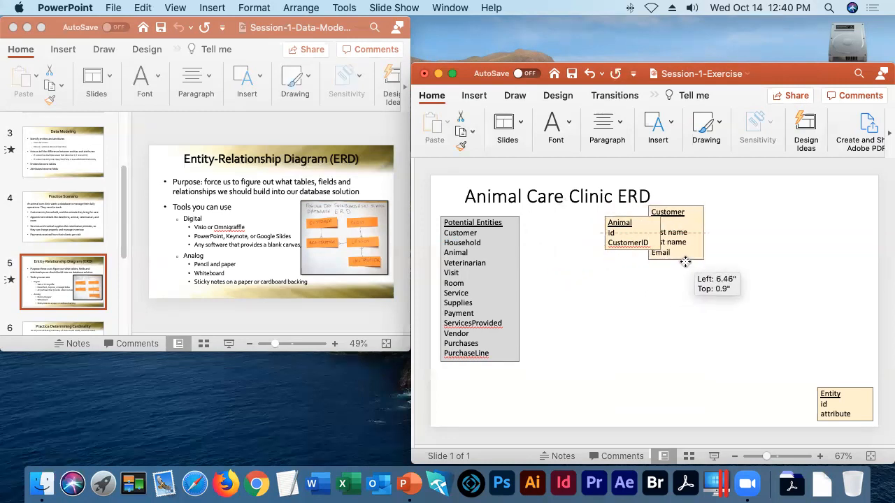
Step: Place Customer right of Animal and duplicate the Entity template box beside Animal
left_click_drag(676, 232, 701, 243)
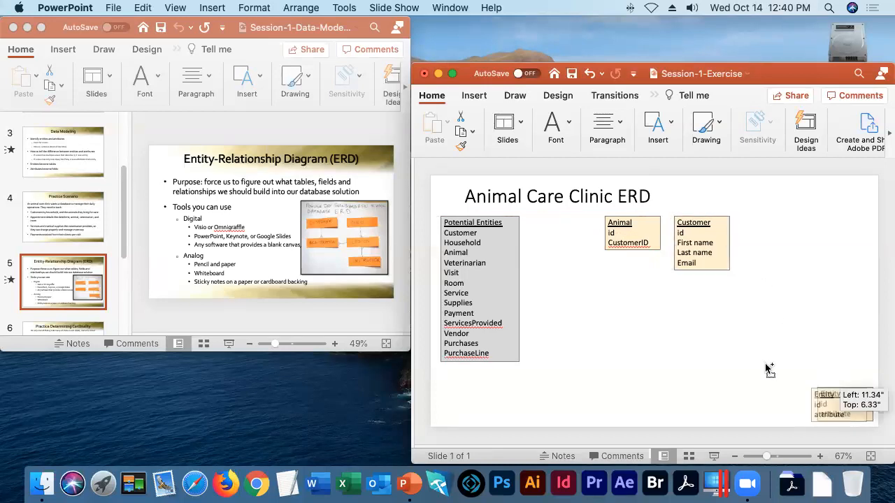
left_click_drag(839, 404, 560, 230)
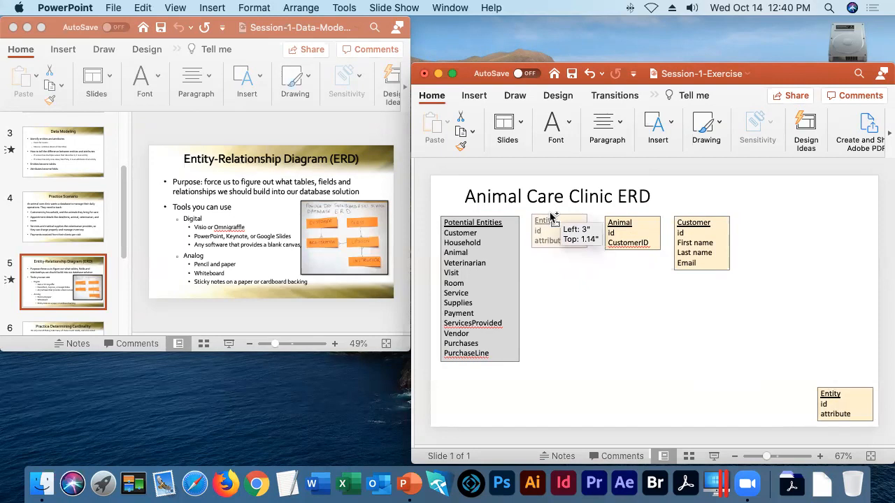
left_click_drag(553, 231, 622, 279)
type("Household")
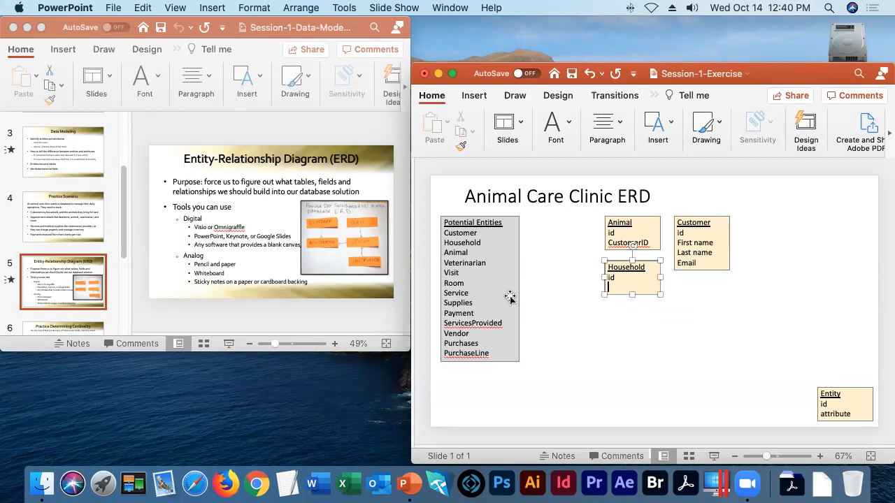
Step: Retitle the copied box Household and replace its attribute line with Name
type("Name")
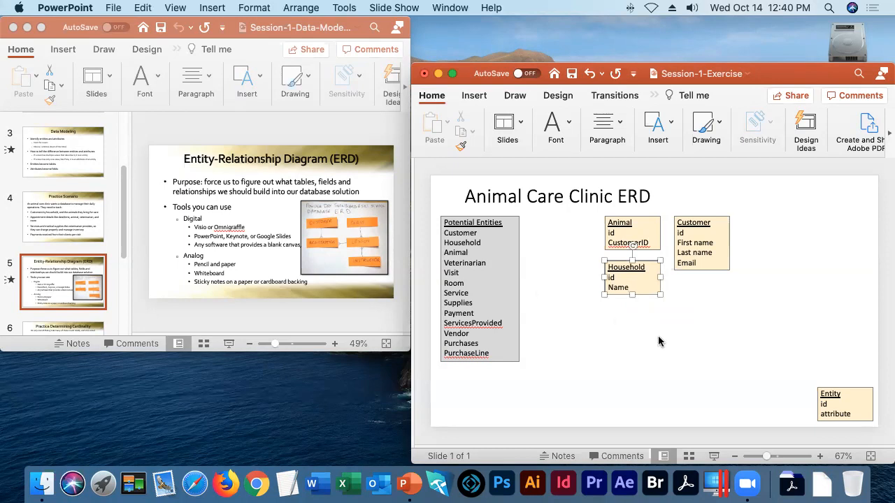
mouse_move(676, 340)
type("HouseholdID")
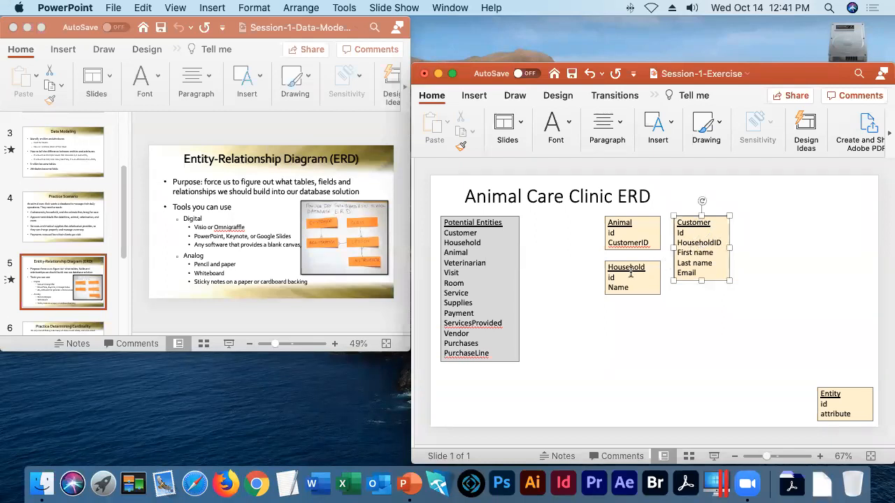
mouse_move(682, 326)
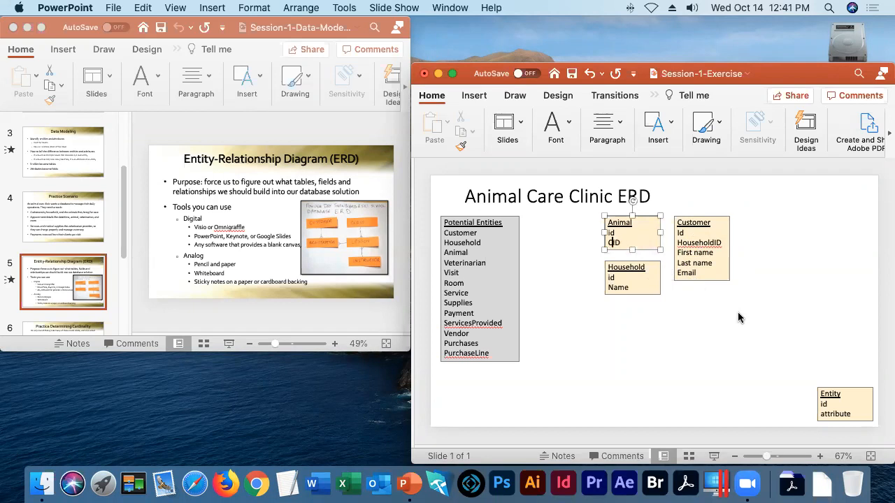
Step: Add HouseholdID to Customer and give Animal HouseholdID plus Name instead of CustomerID
type("HouseholdID")
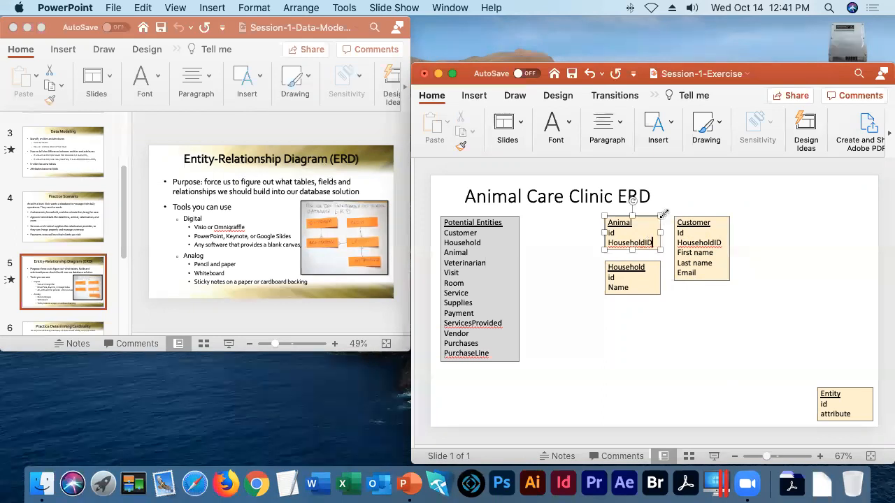
type("Name")
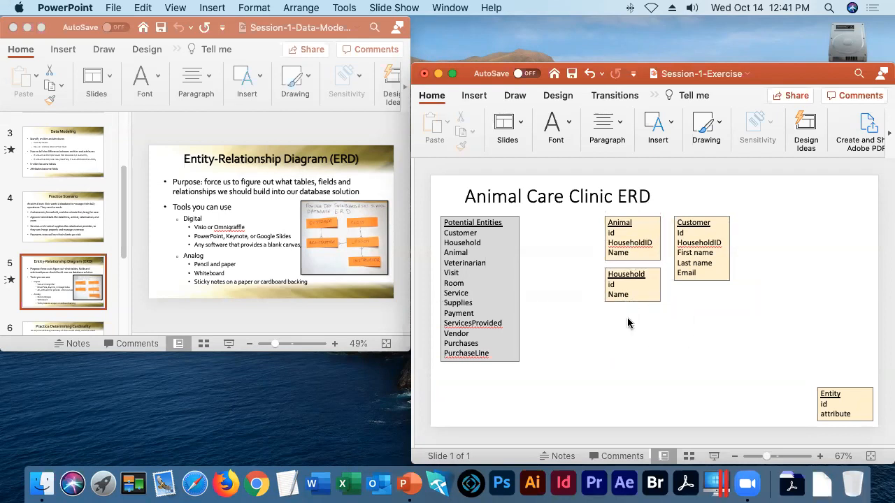
mouse_move(583, 272)
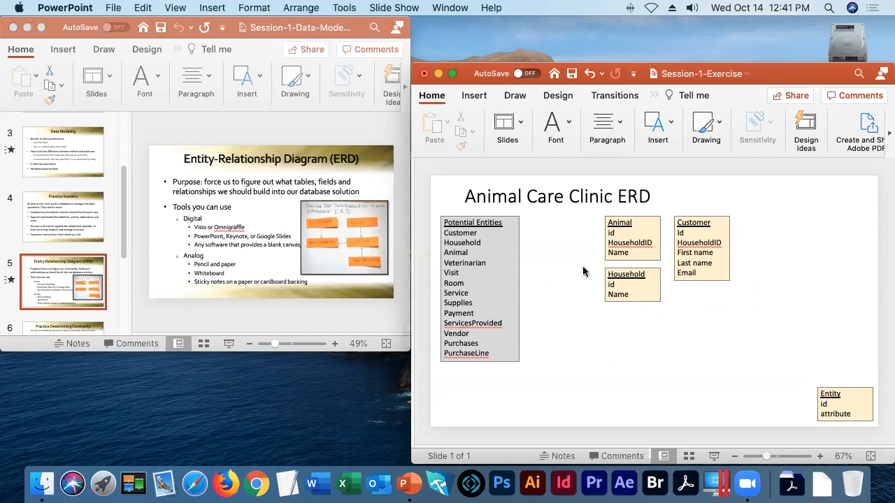
mouse_move(713, 364)
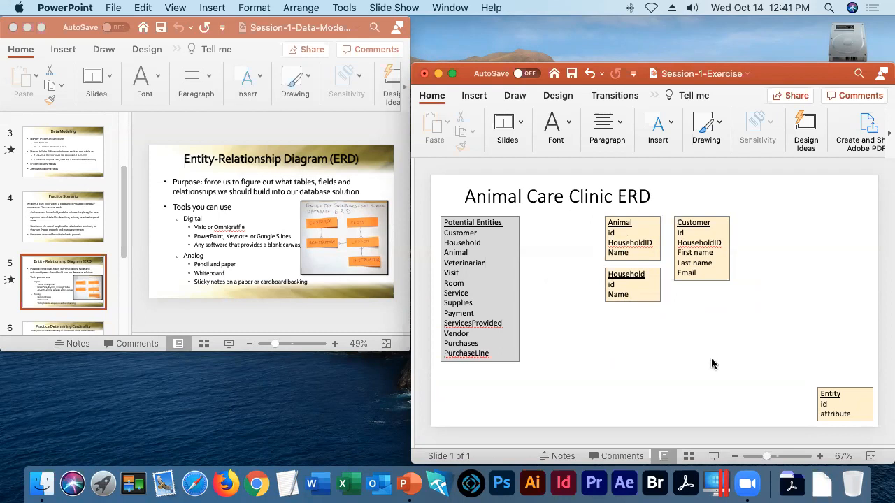
mouse_move(683, 332)
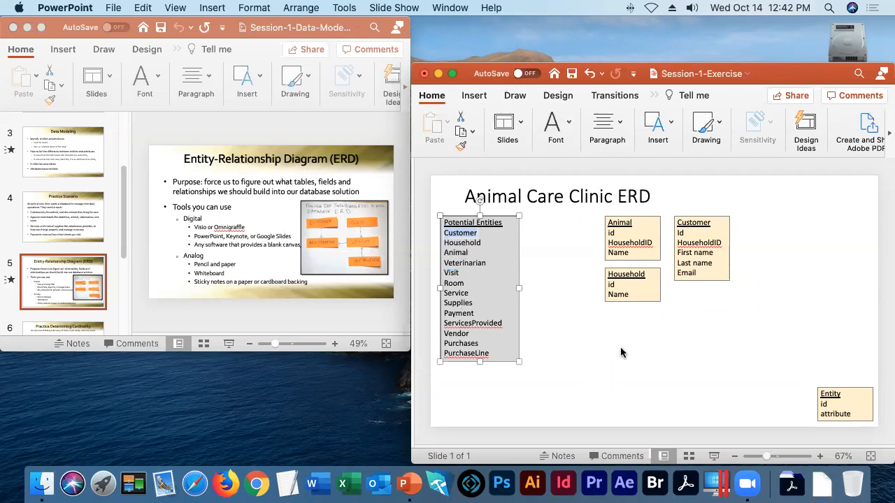
left_click(692, 433)
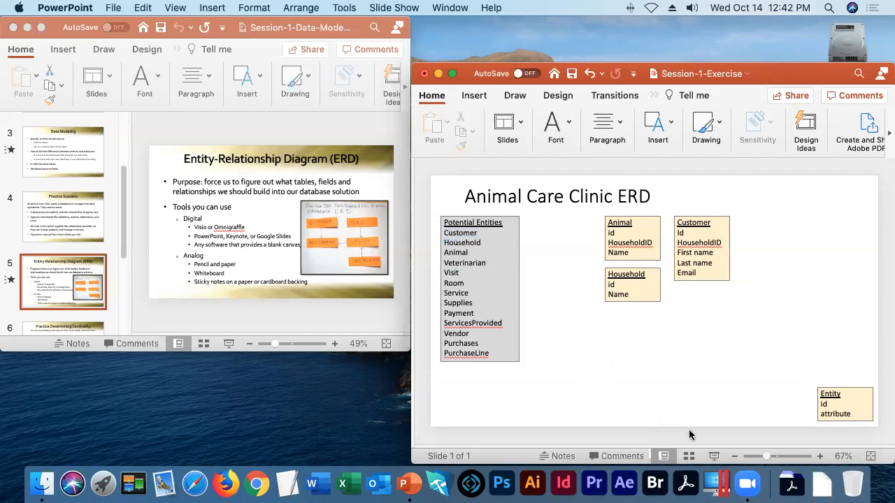
mouse_move(125, 309)
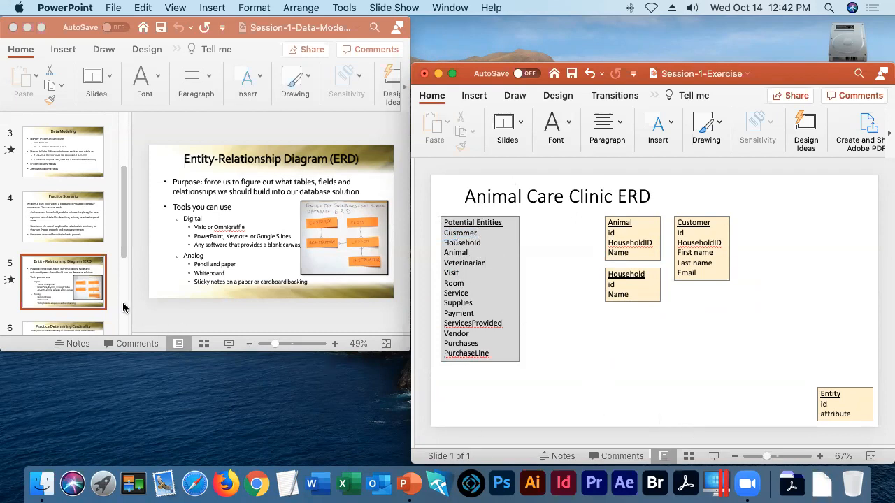
mouse_move(568, 303)
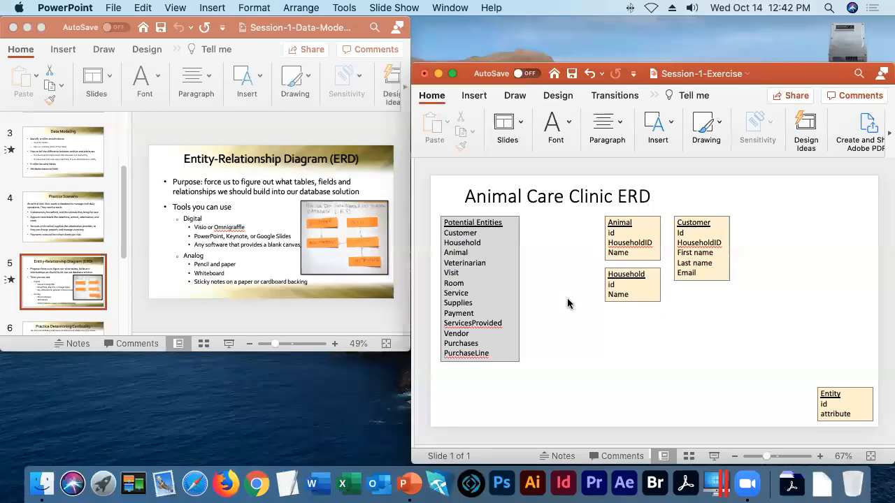
mouse_move(577, 251)
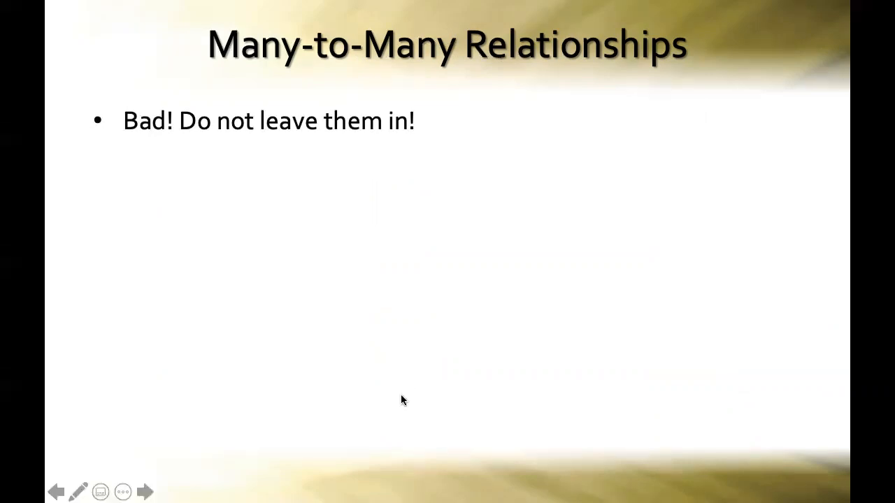
Step: Advance the Many-to-Many Relationships slide to reveal its remaining content
left_click(145, 491)
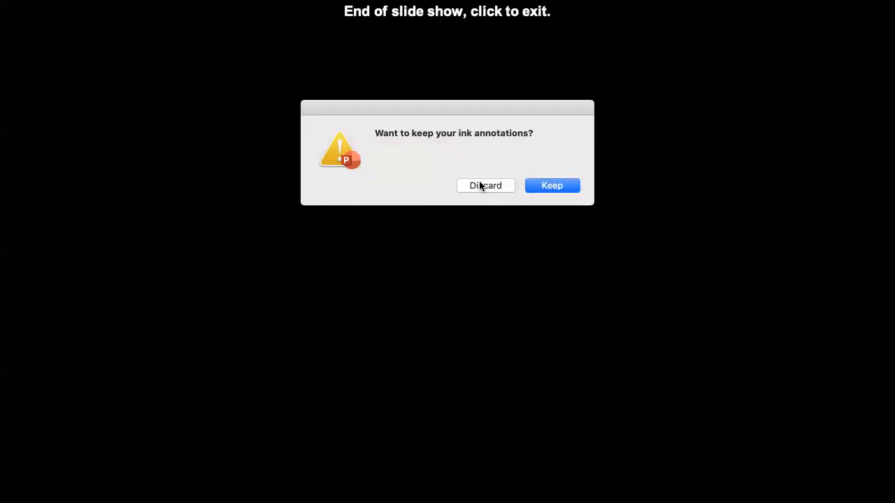
Step: Discard the slideshow's ink annotations, returning to the completed Animal Care Clinic ERD slide
left_click(485, 185)
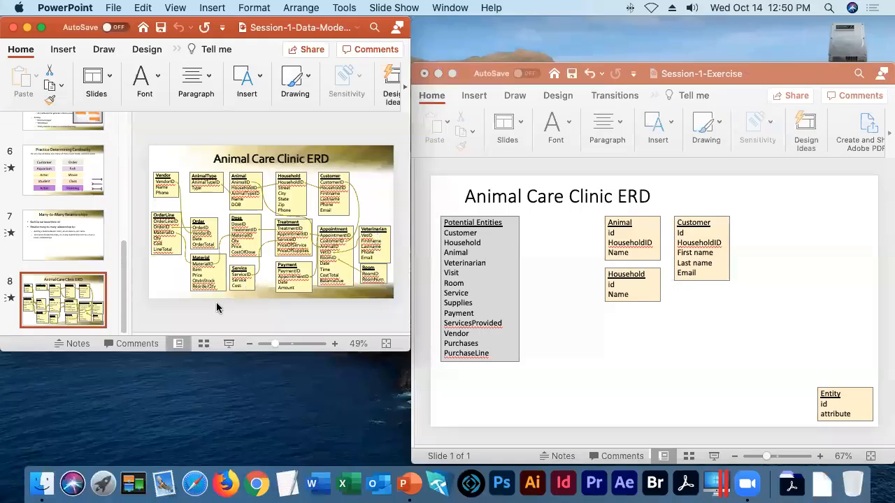